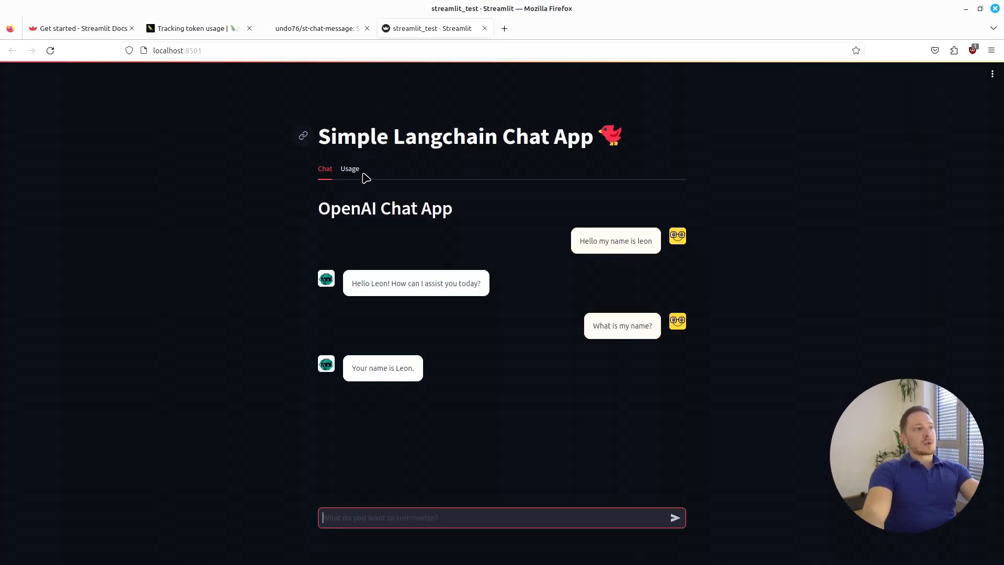
Step: Preview the token cost bar chart and chat, then open the Main concepts guide
click(349, 168)
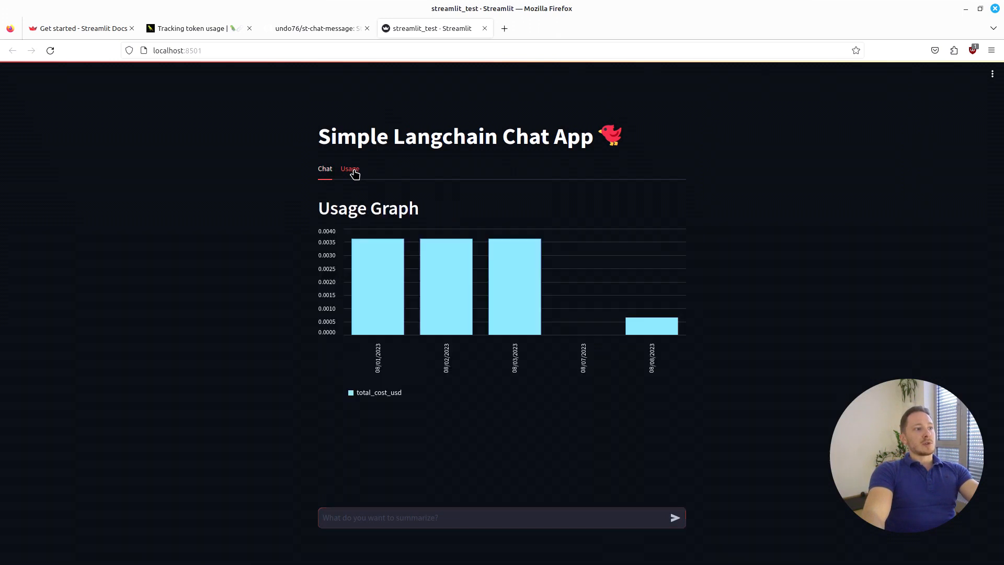
mouse_move(664, 336)
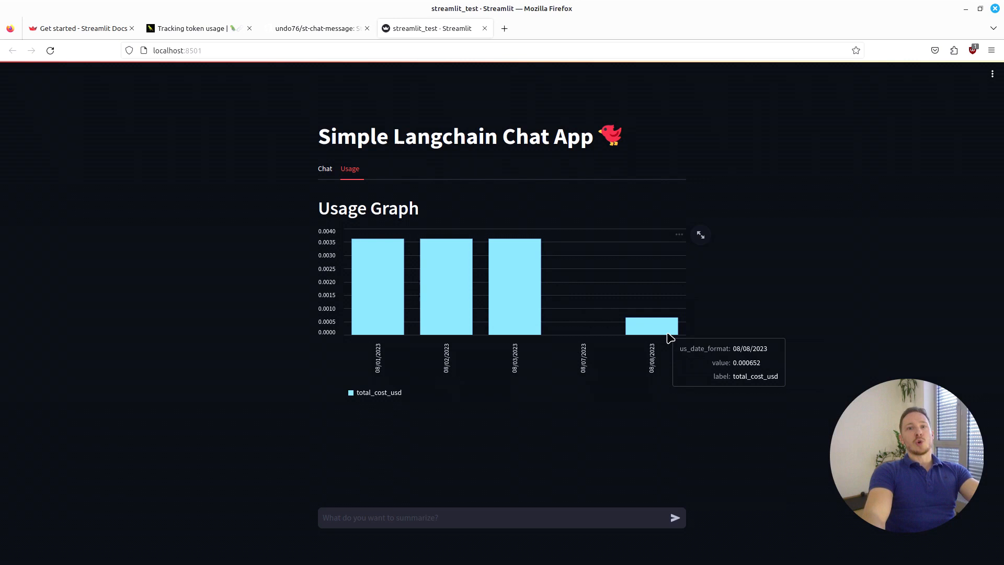
mouse_move(540, 309)
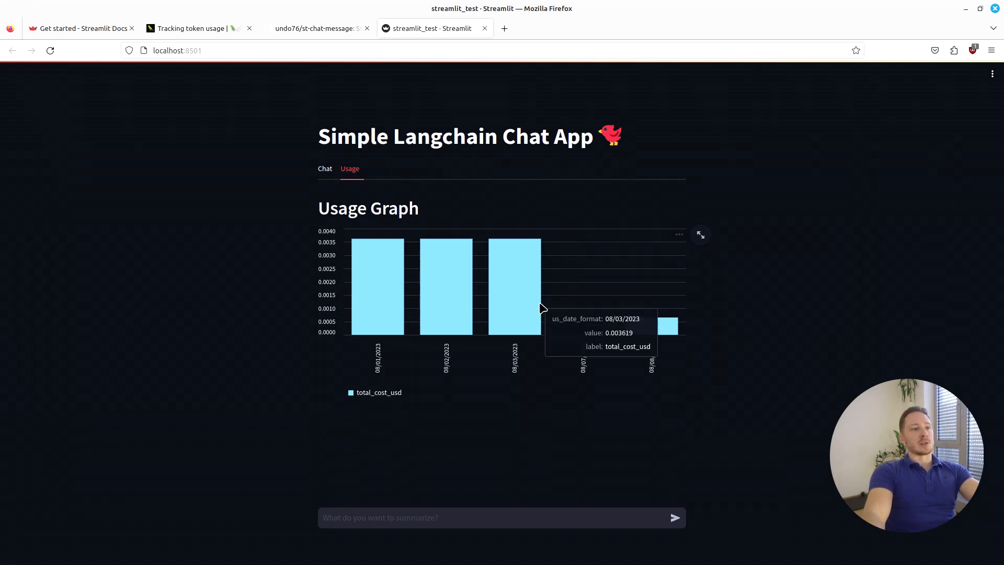
click(324, 168)
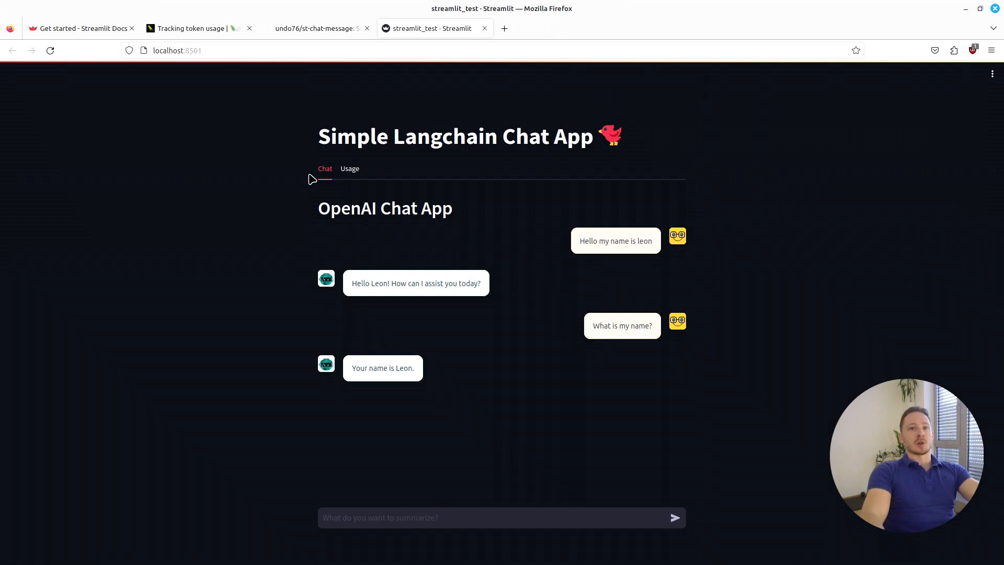
mouse_move(278, 170)
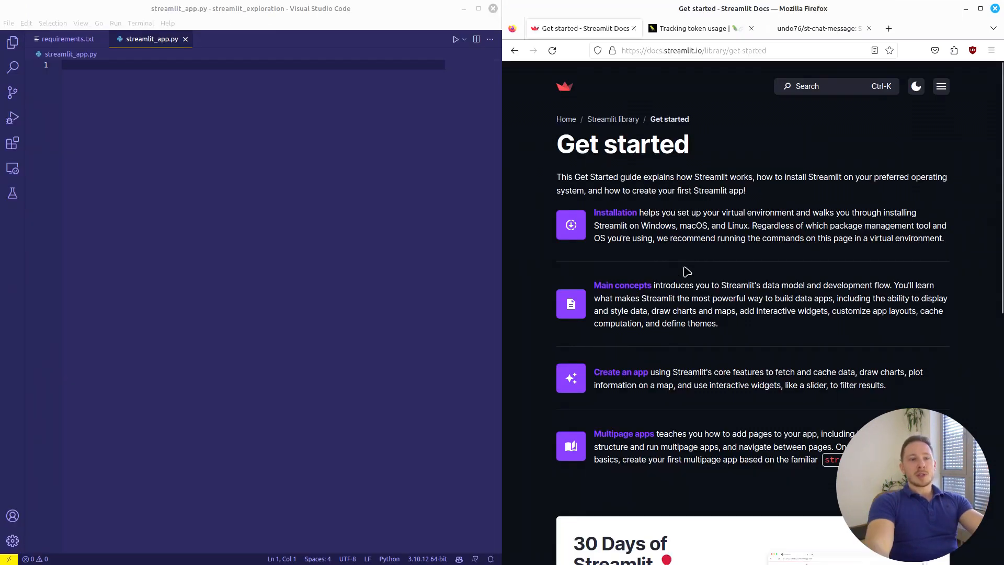
click(622, 285)
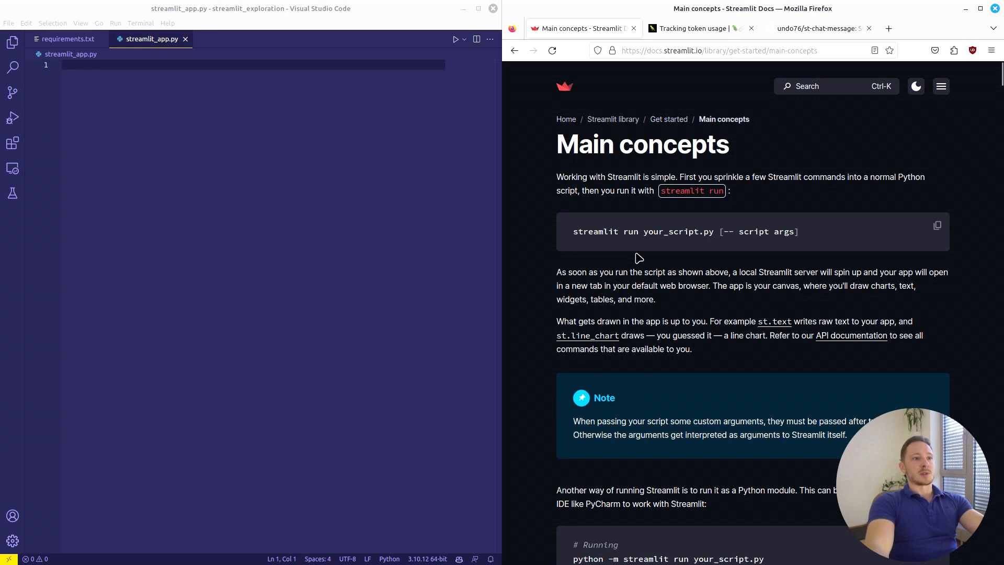
mouse_move(714, 235)
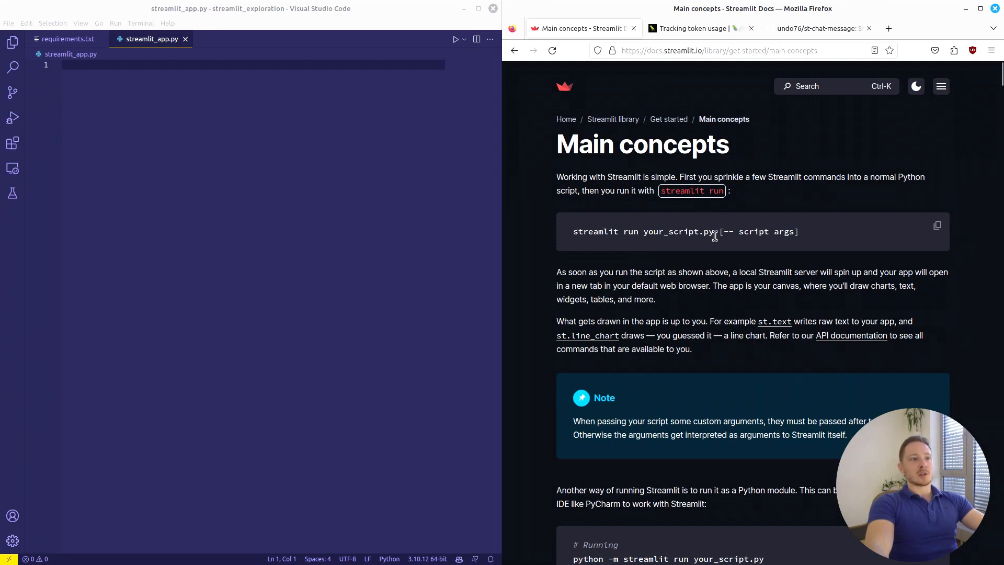
scroll(down, 3)
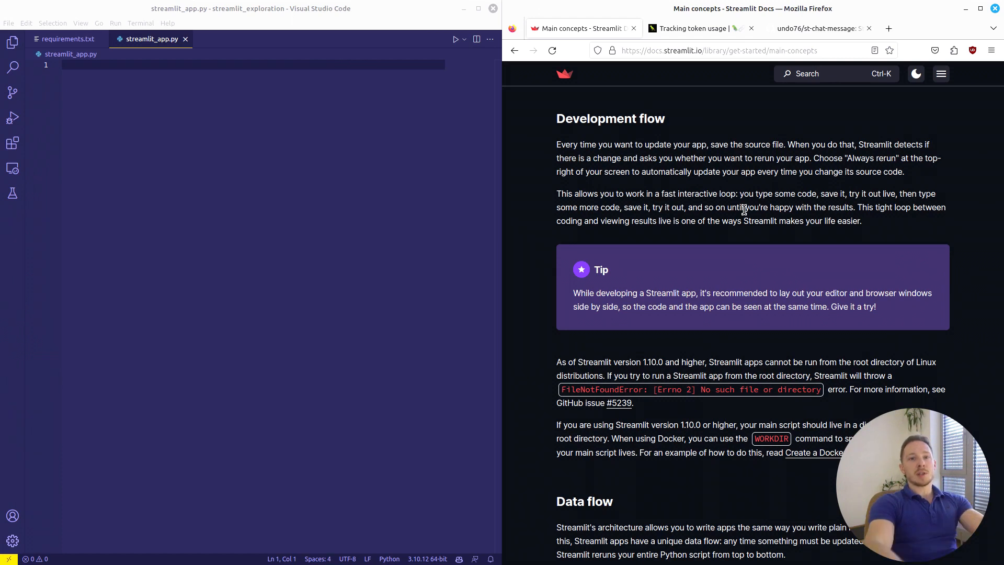
scroll(down, 3)
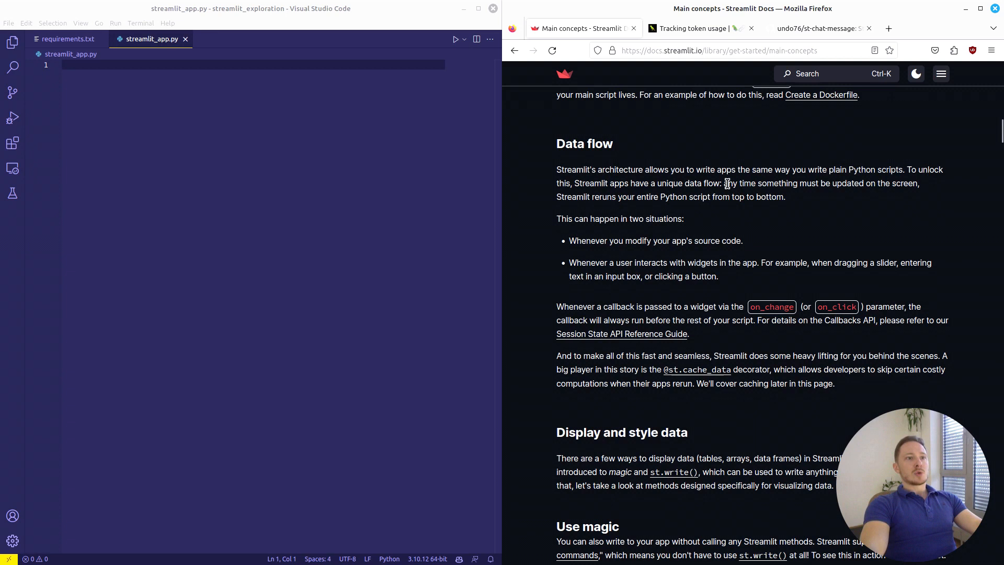
Step: Highlight the Data flow phrase about updating the screen and scroll to Use magic
drag(724, 183, 919, 183)
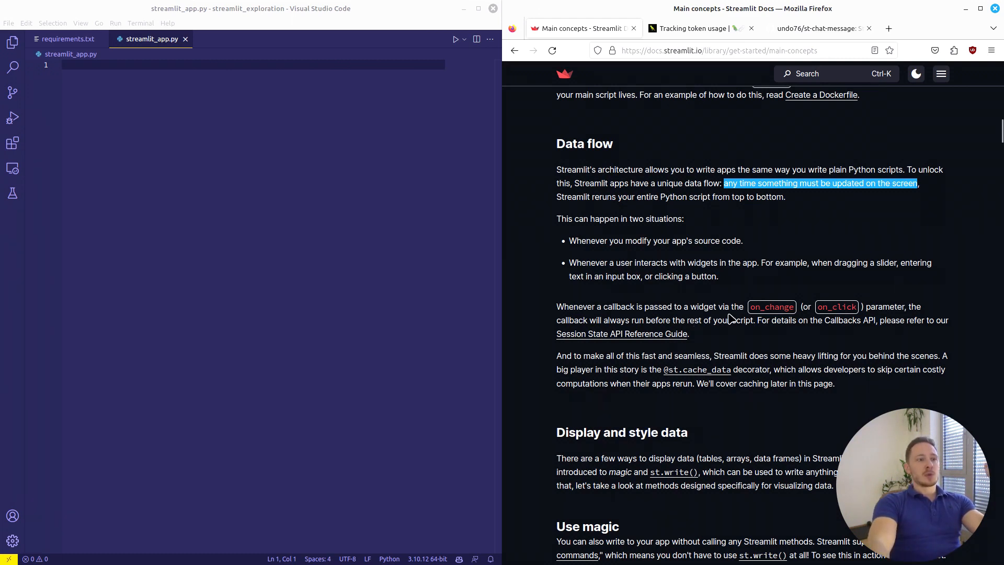
scroll(down, 3)
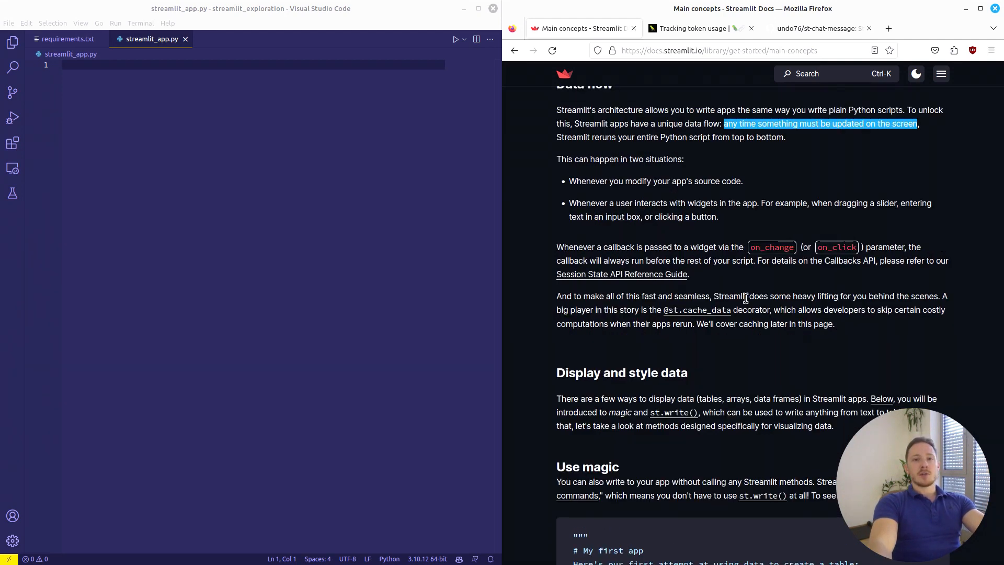
mouse_move(703, 315)
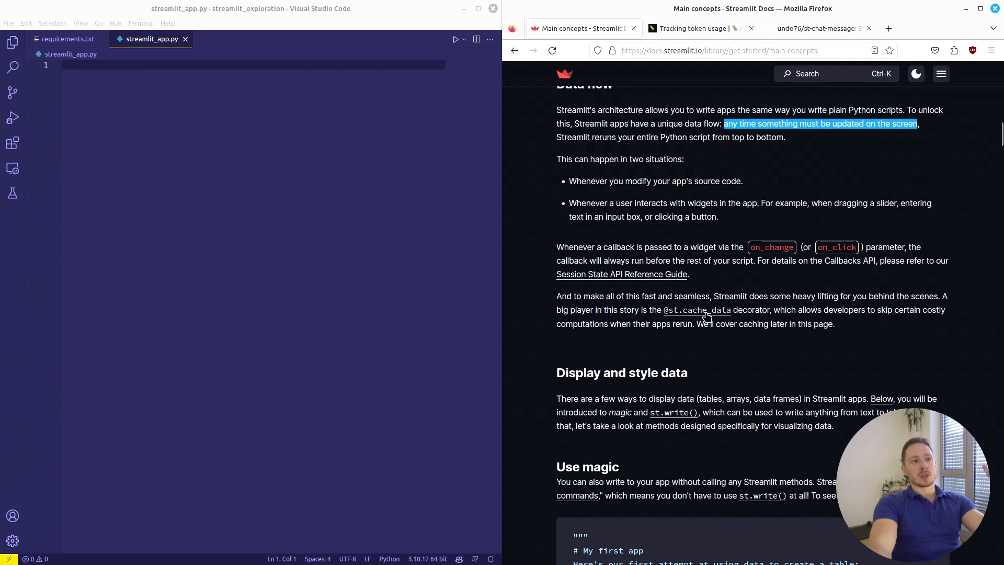
mouse_move(779, 309)
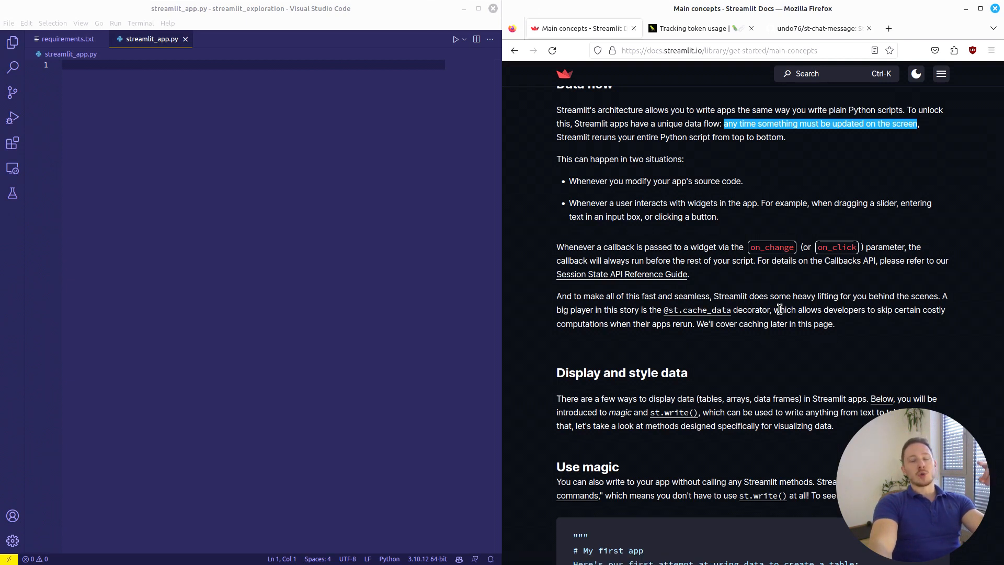
mouse_move(793, 320)
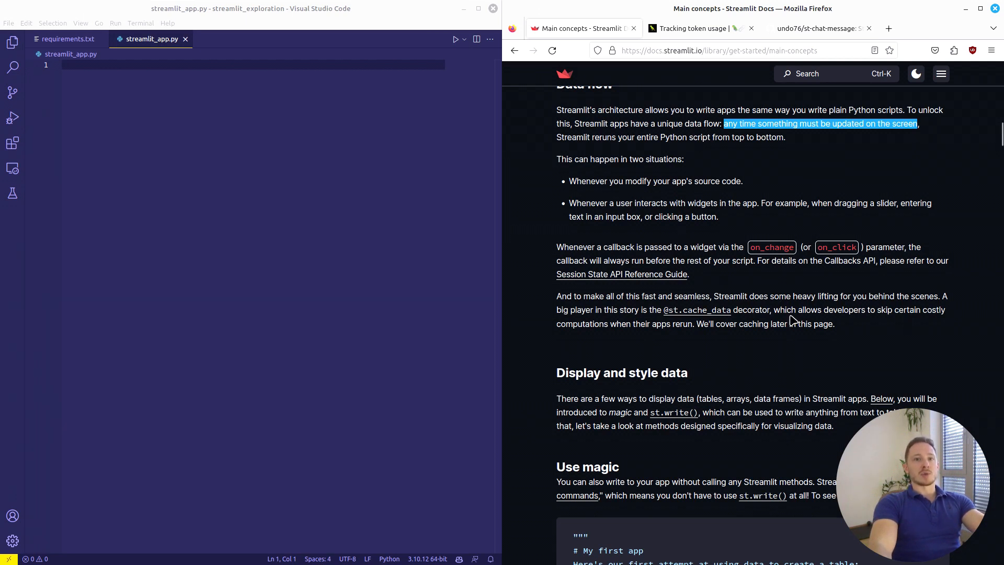
mouse_move(789, 308)
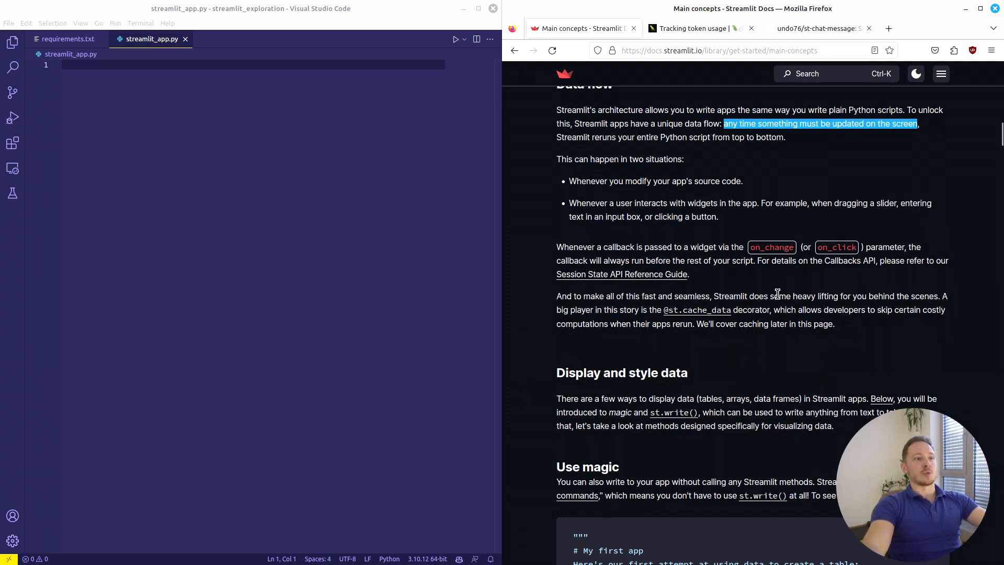
scroll(down, 3)
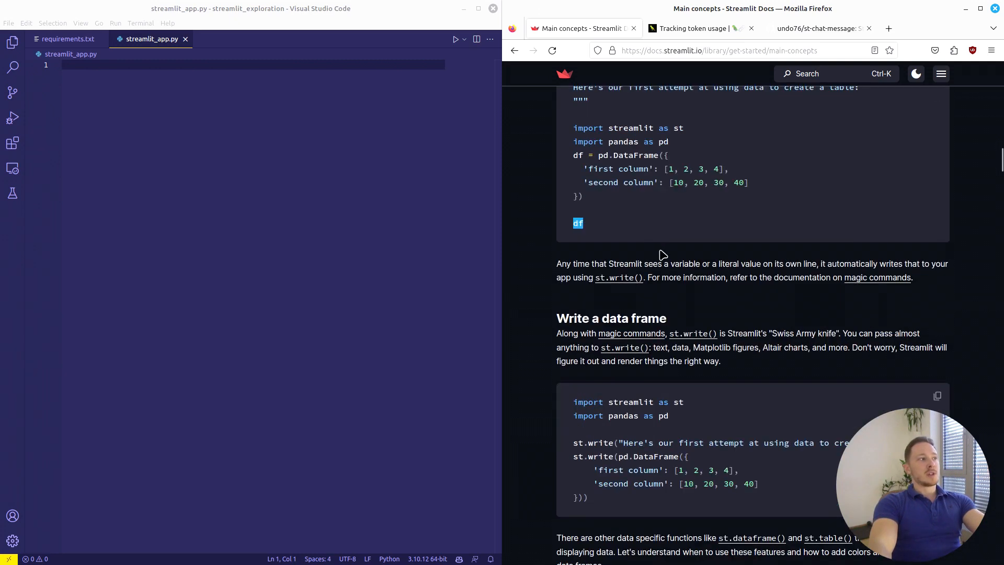
Step: Add 'import streamlit as st', then review requirements.txt and the st-chat-message project page
scroll(up, 3)
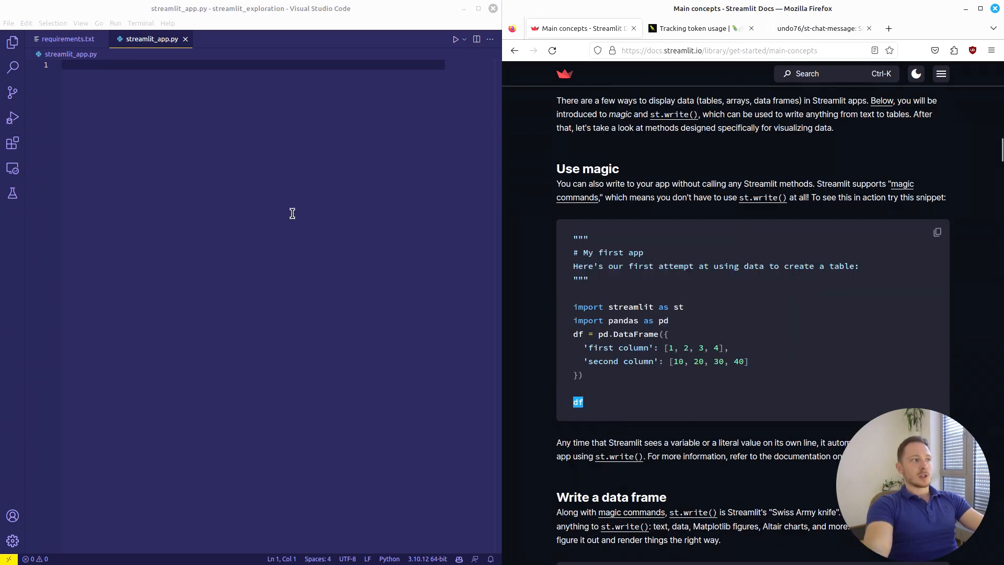
text(import streamlit as st)
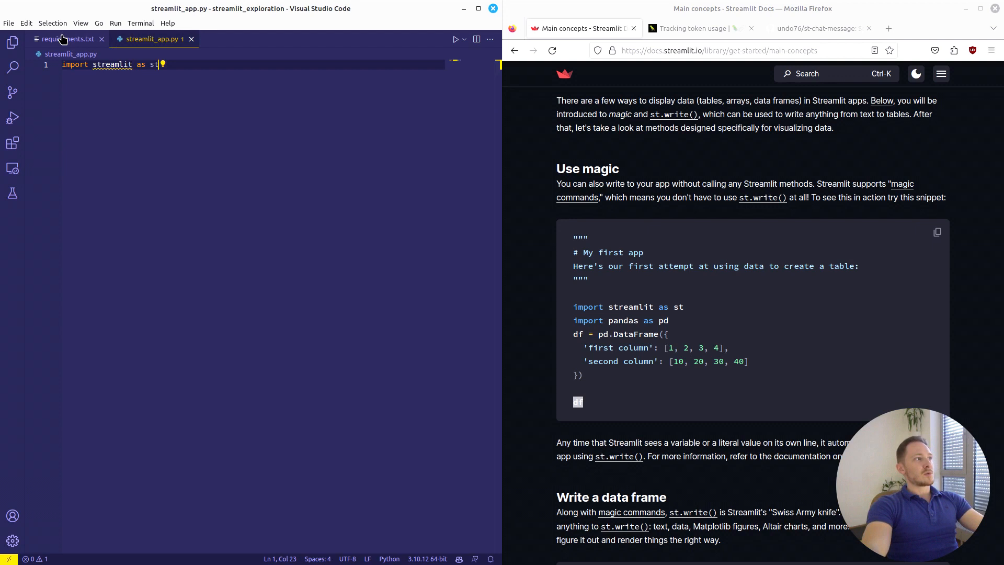
click(63, 39)
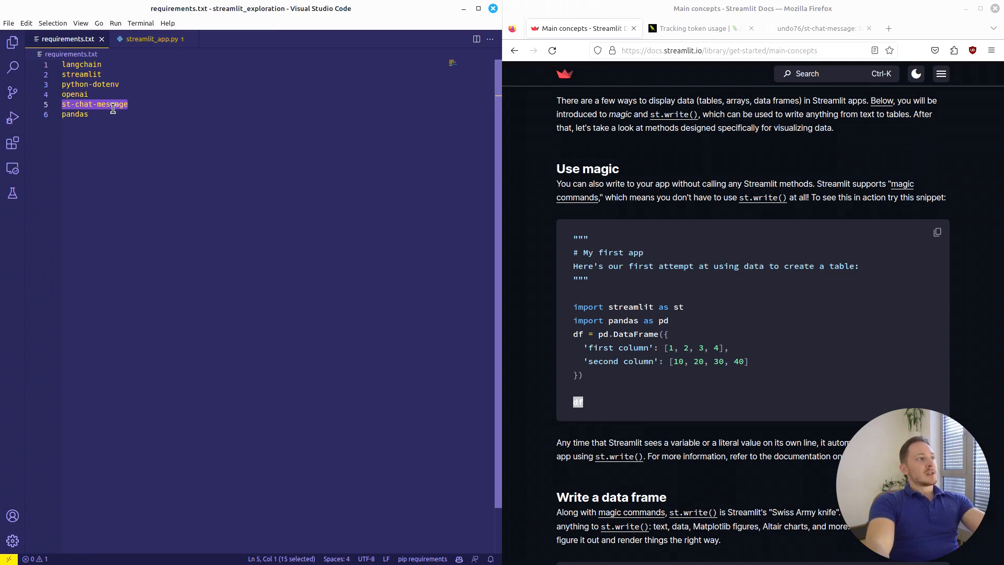
click(816, 28)
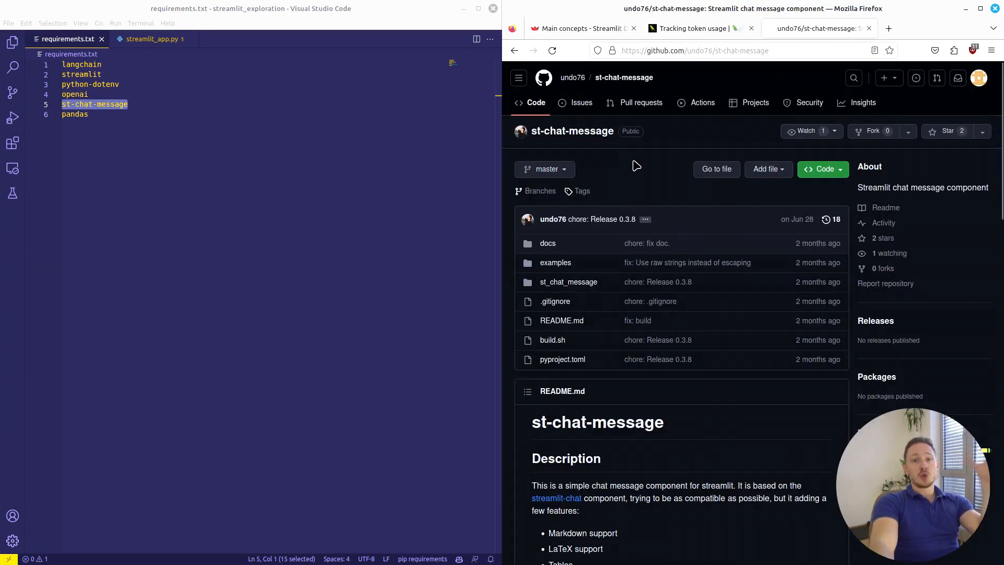
scroll(down, 3)
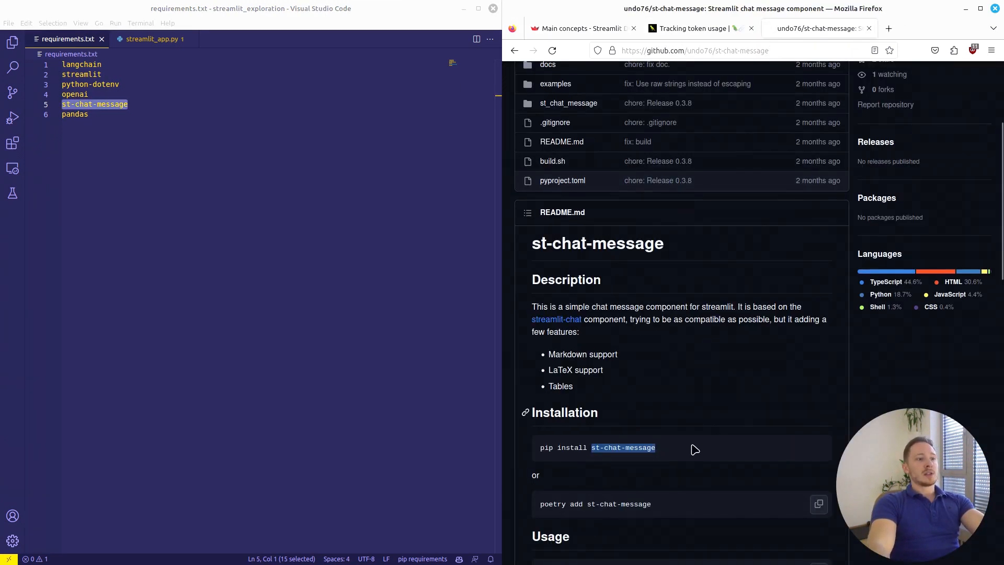
scroll(down, 3)
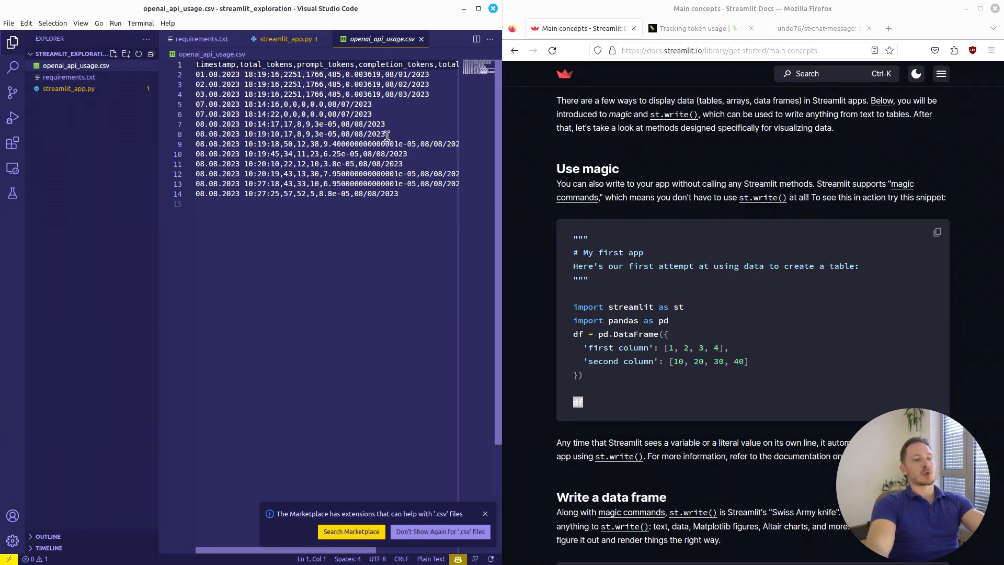
mouse_move(284, 39)
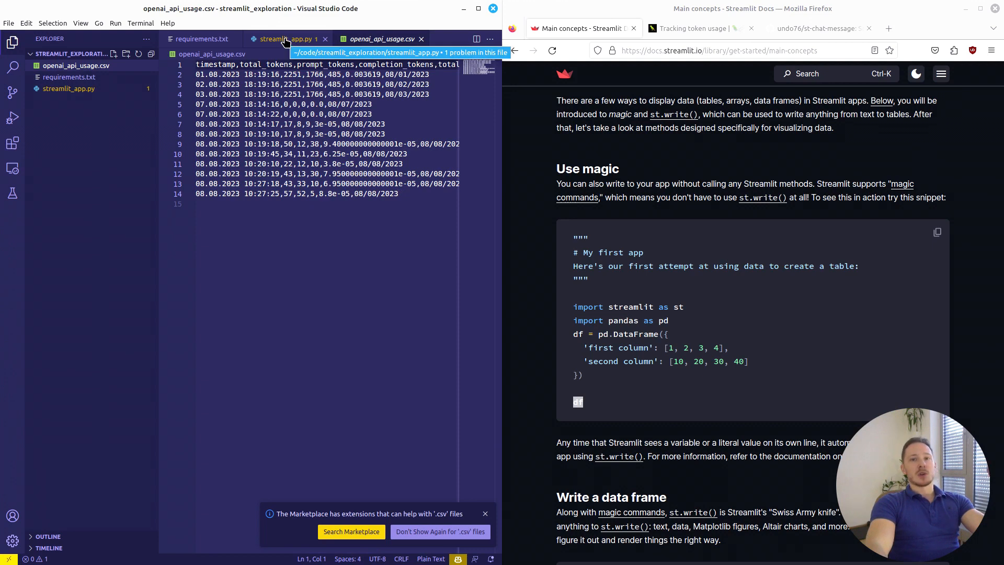
Step: Go back to streamlit_app.py, then return to the Main concepts docs and scroll further
click(284, 39)
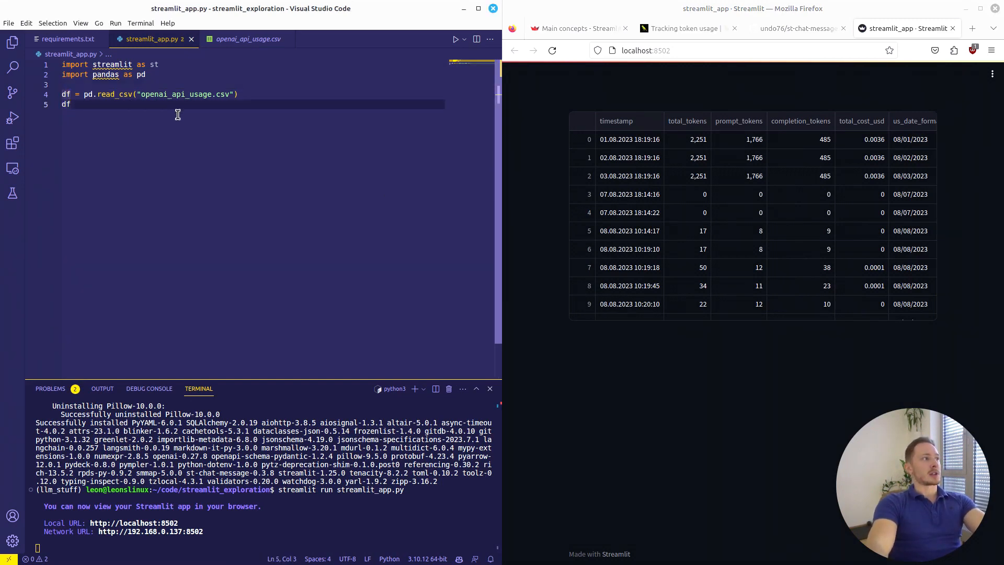
click(578, 28)
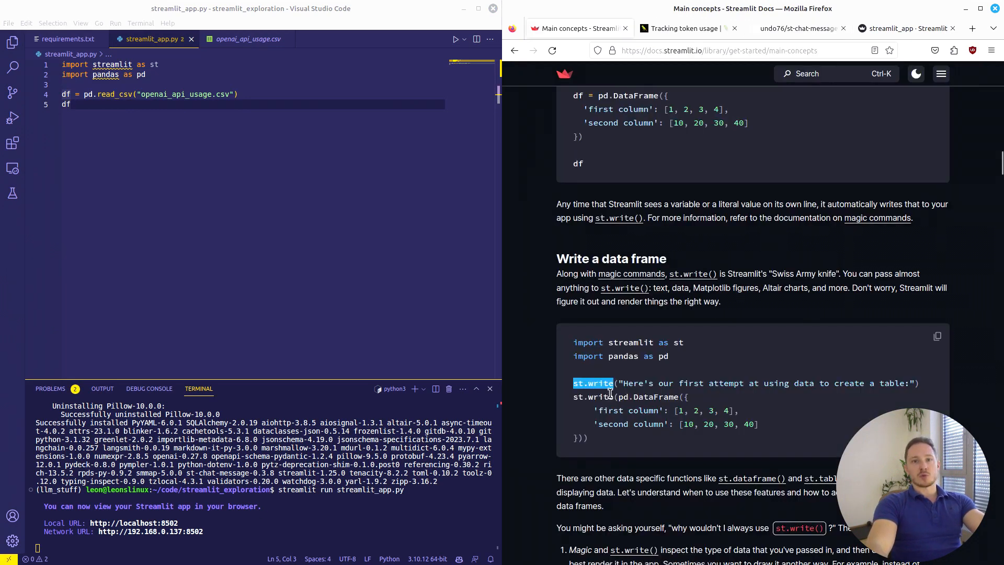
scroll(down, 3)
text(st.line_chart(df, x="us_date_format", y)
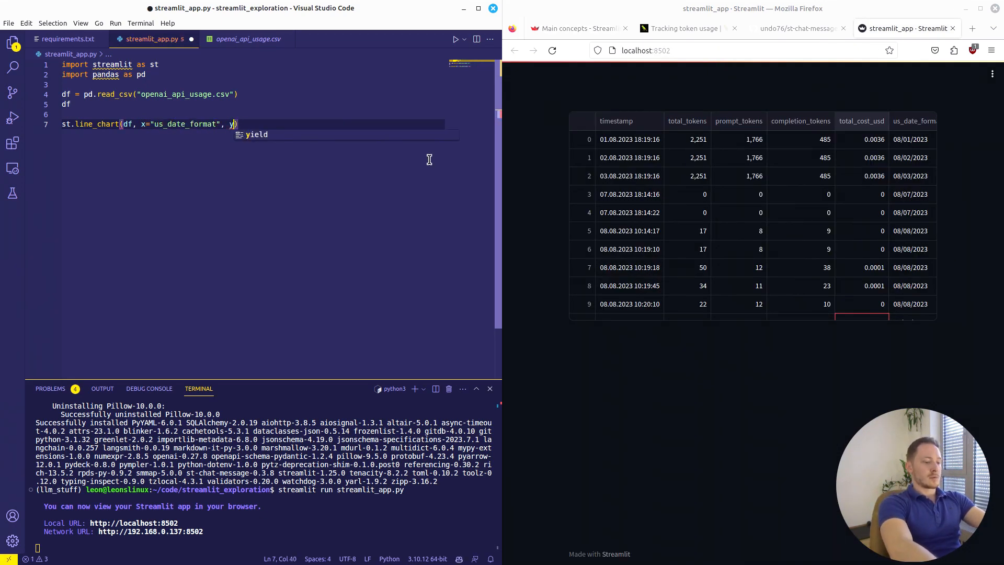
Step: Plot total_cost_usd as a line chart and view it below the table
text(="total_cost_usd")
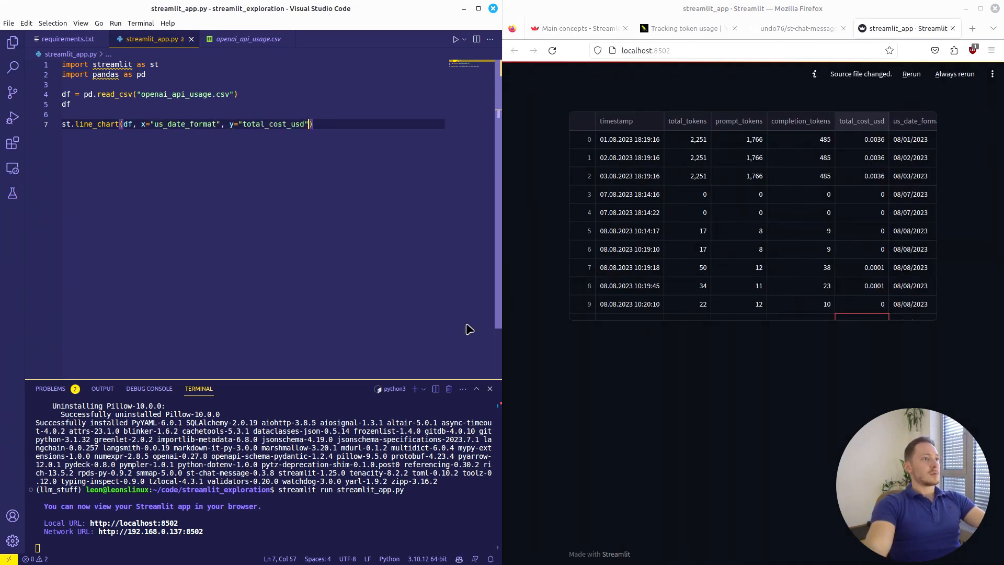
click(911, 74)
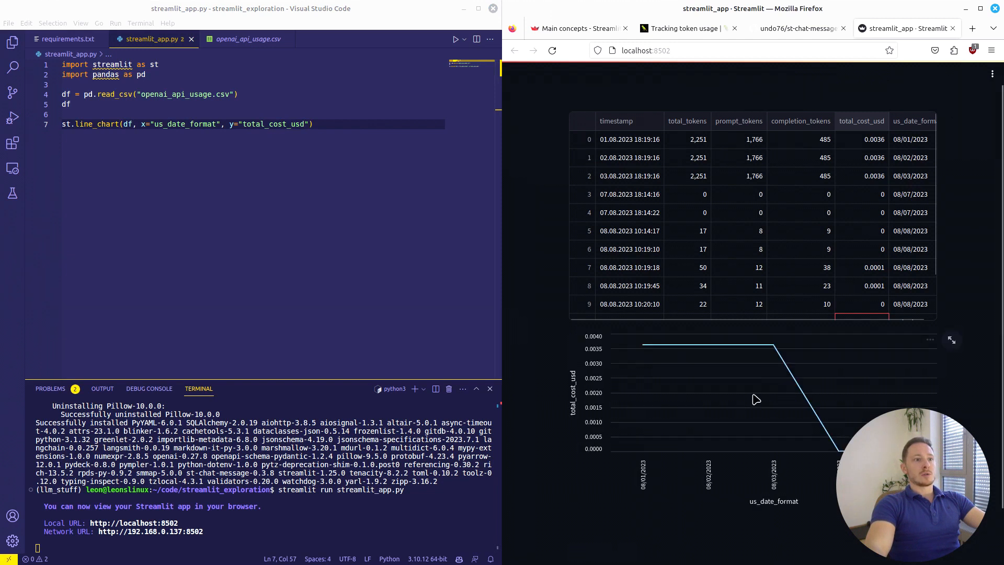
scroll(down, 3)
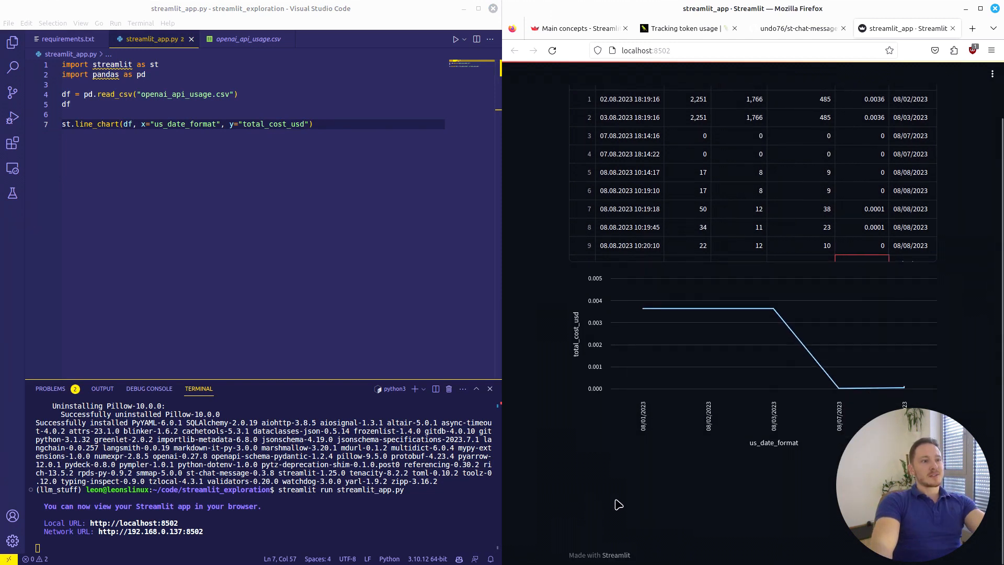
mouse_move(555, 305)
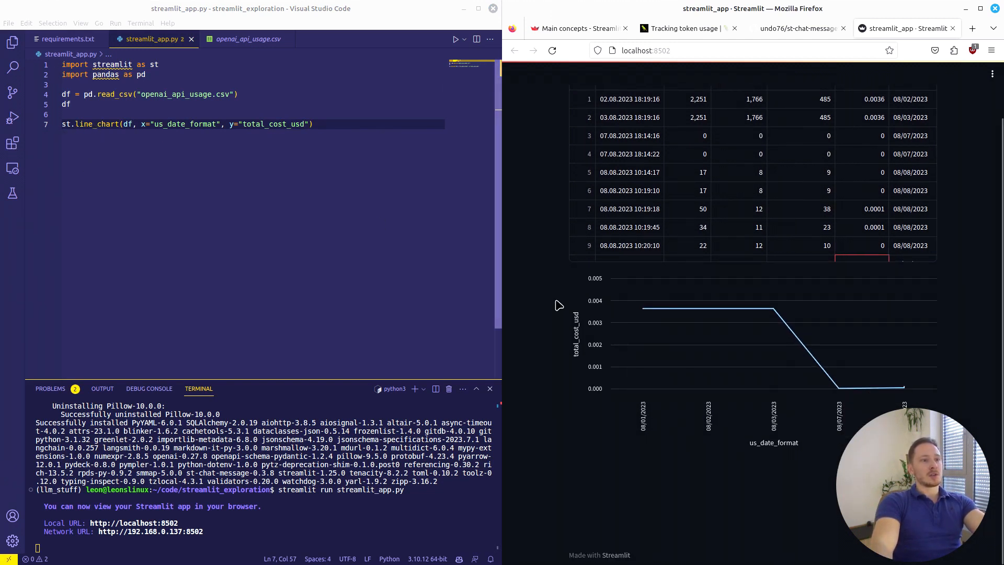
mouse_move(630, 361)
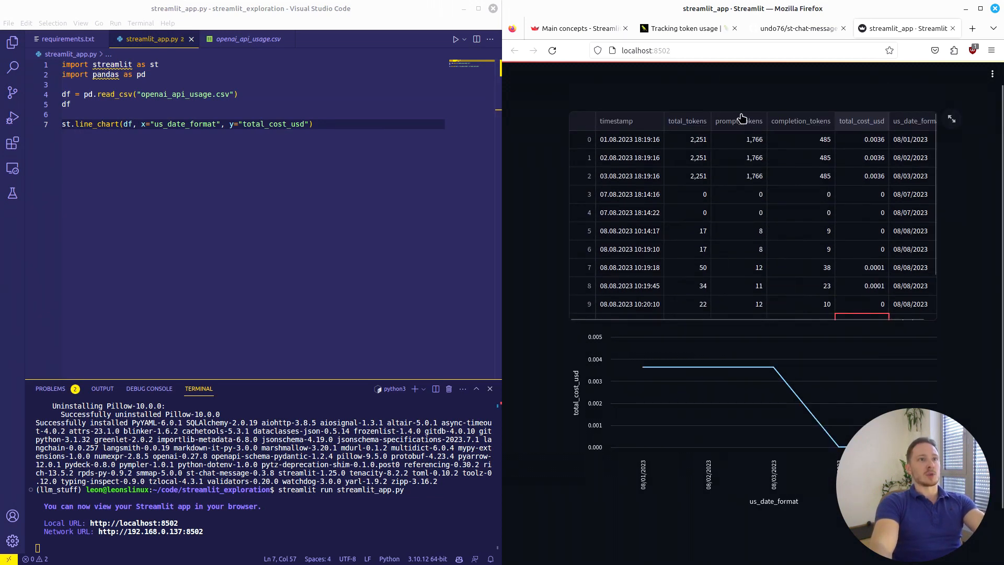
click(582, 28)
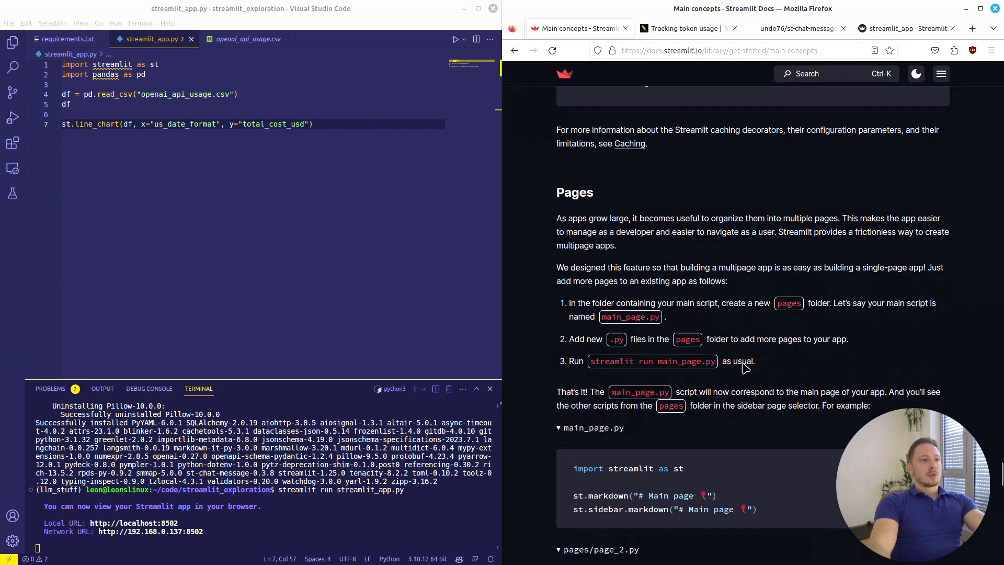
Step: Find the st.tabs page in the Streamlit API reference
scroll(down, 3)
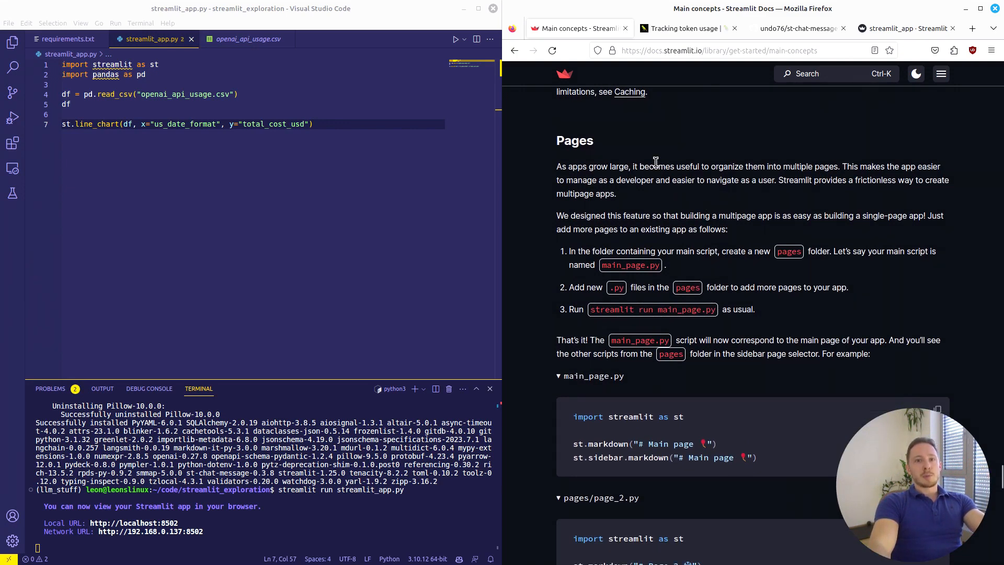
mouse_move(779, 328)
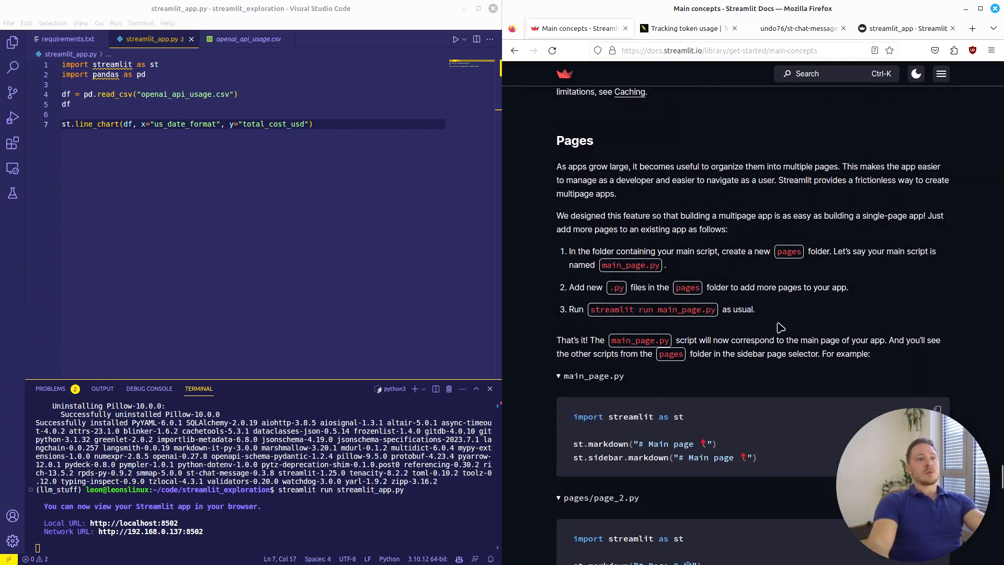
scroll(down, 3)
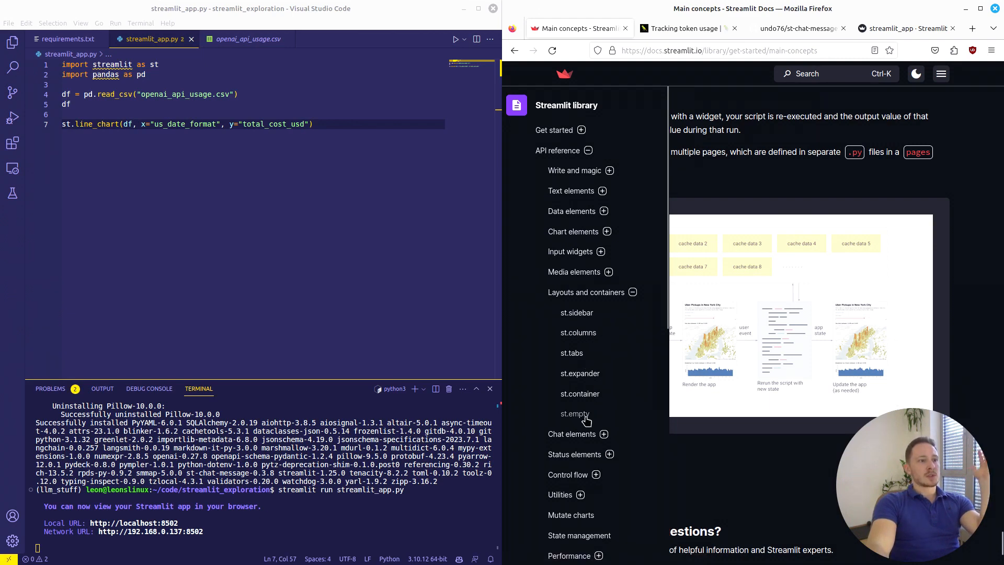
click(571, 353)
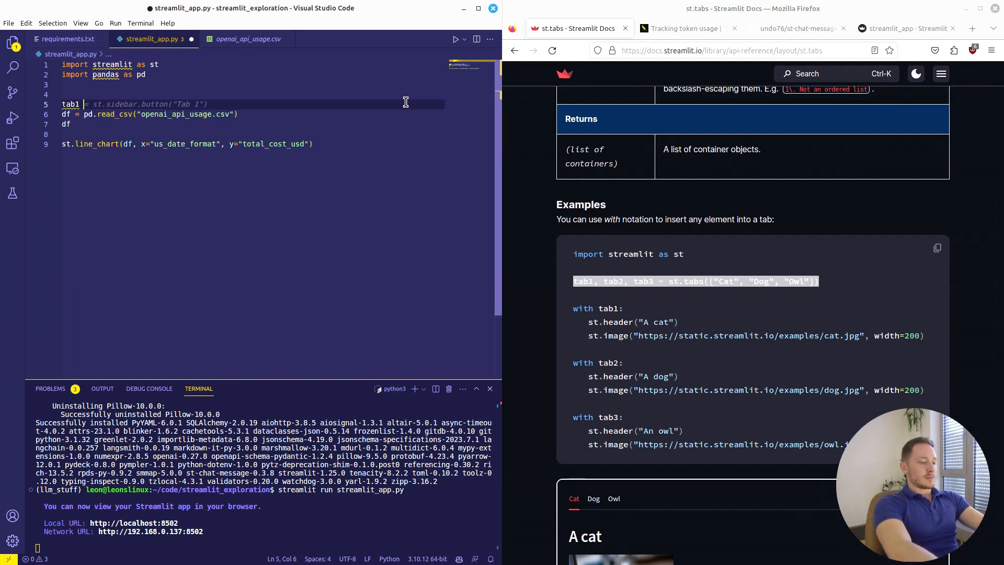
Step: Add the 'Simple Langchain Chatapp' title and two-tab layout, then check the running app
text(tab1, tab2 = st.beta columns(2))
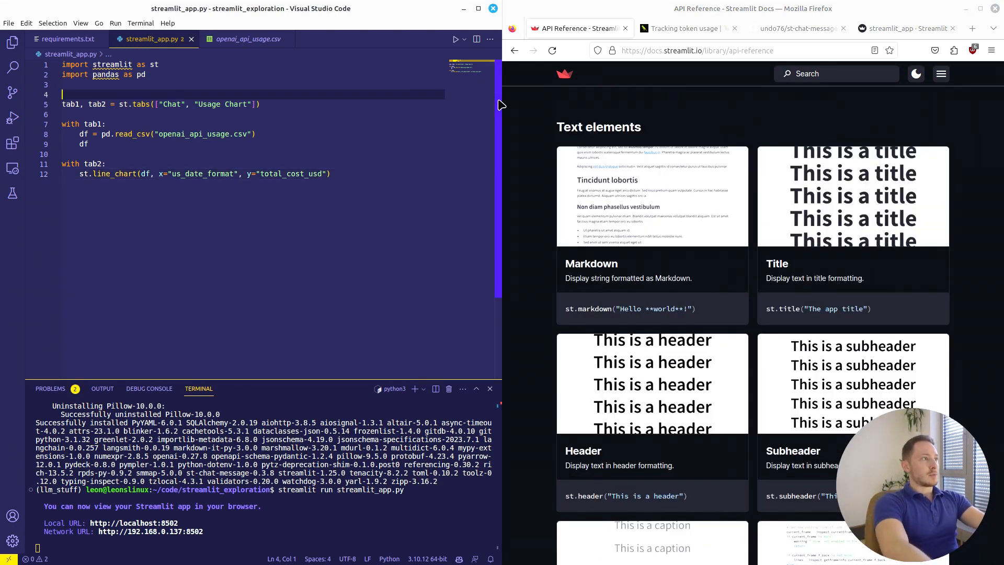
text(st.title("OpenAI API Usage"))
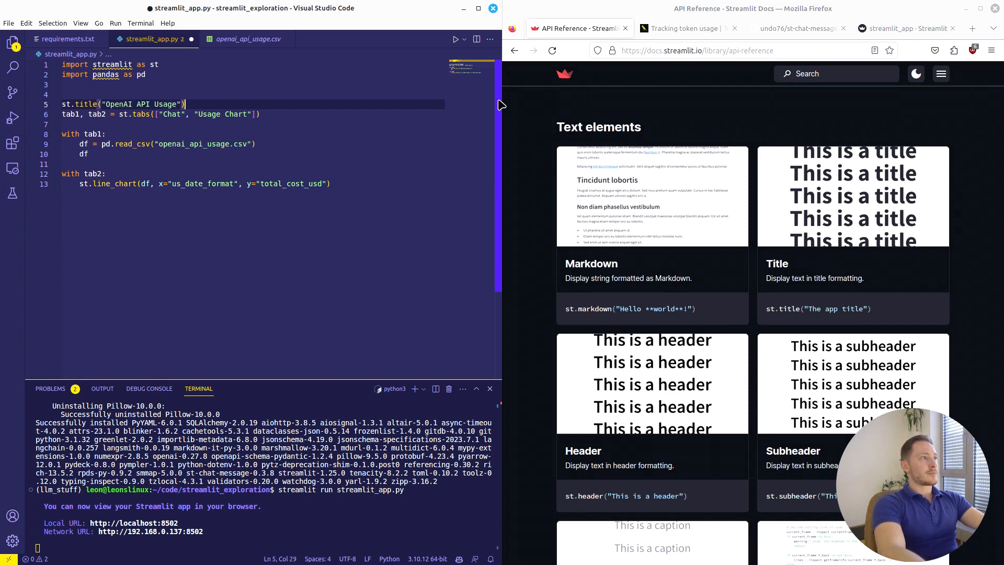
text(Simple Langchain Chatap)
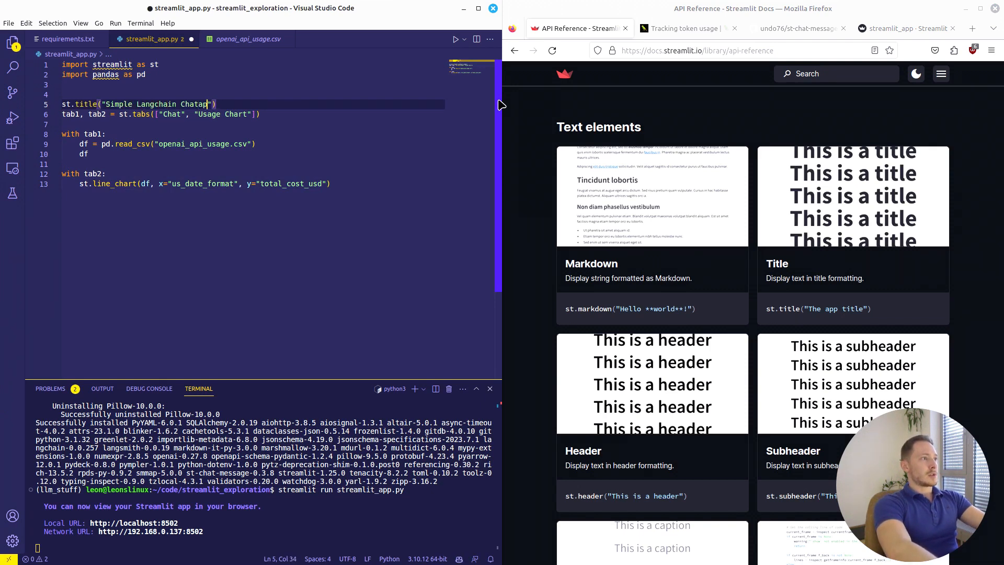
text(:bird:)
text(st.header("OpenAI Usage Cost"))
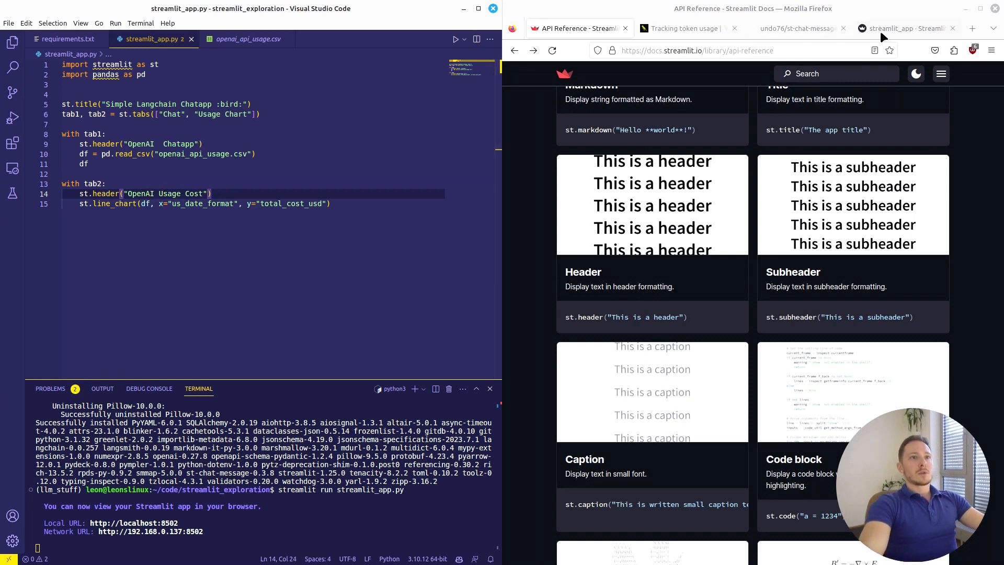
click(907, 28)
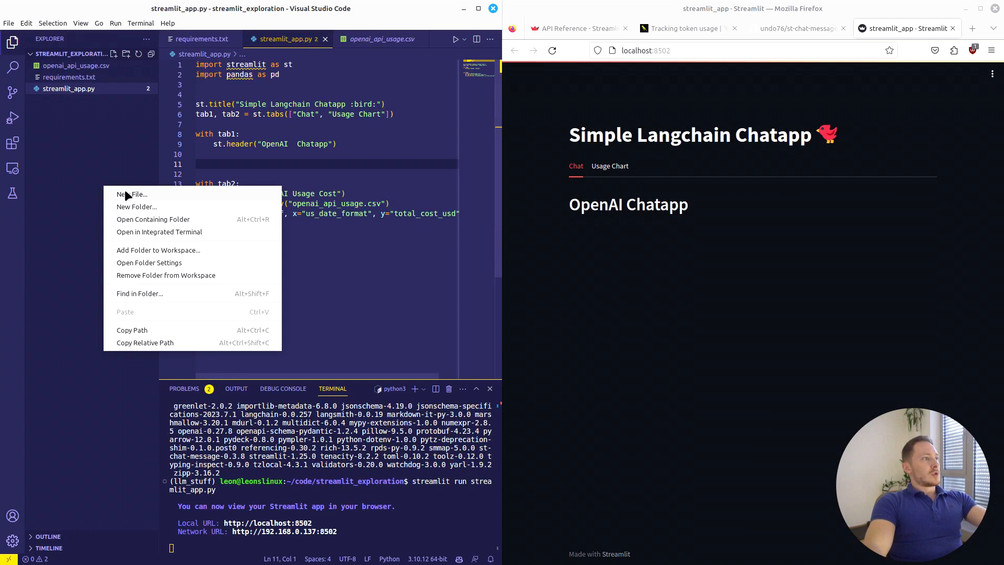
Step: Create utils.py with load_dotenv() and a create_llm_chain() function definition
click(133, 194)
text(utils.py)
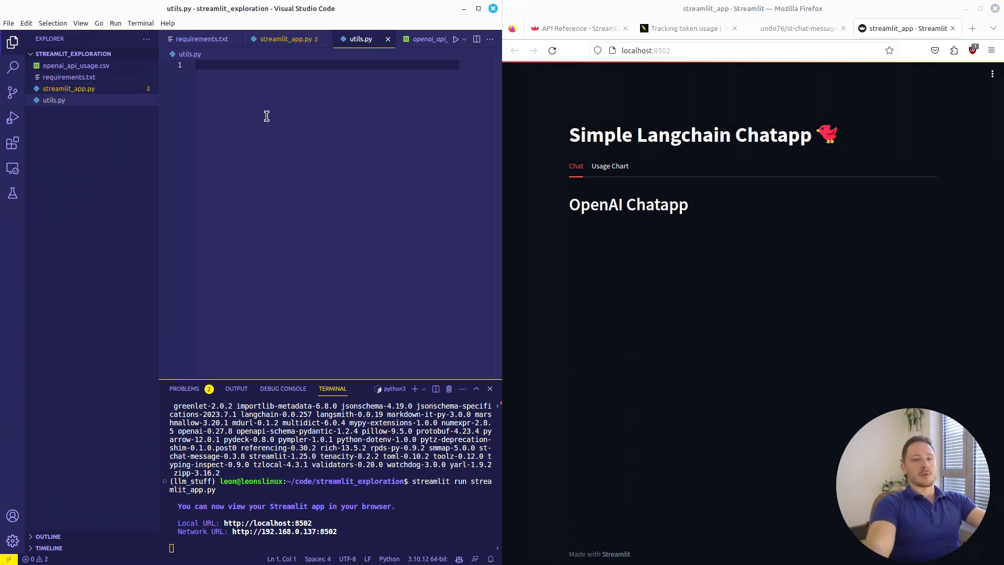
text(from dotenv import load_dotenv)
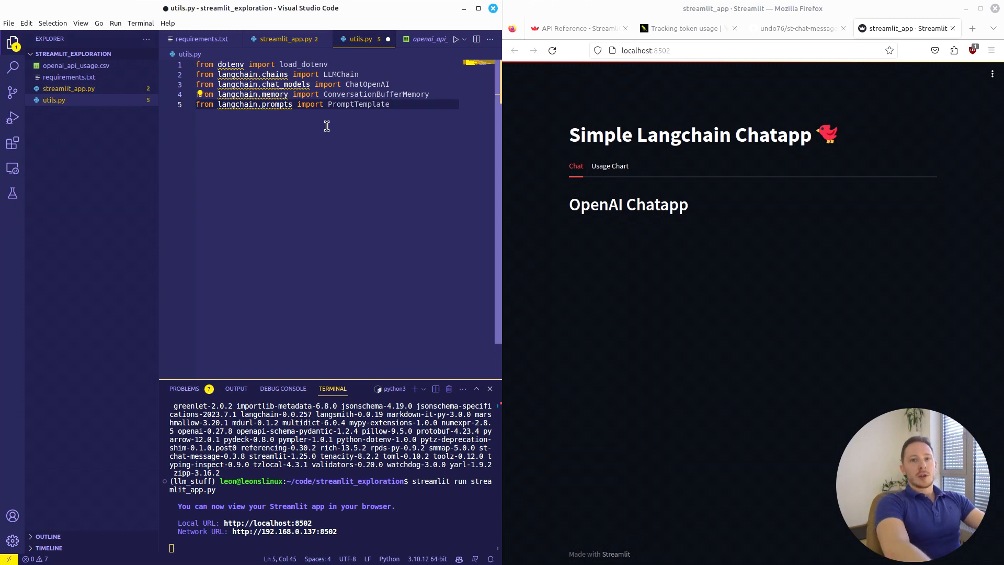
text(load_dotenv())
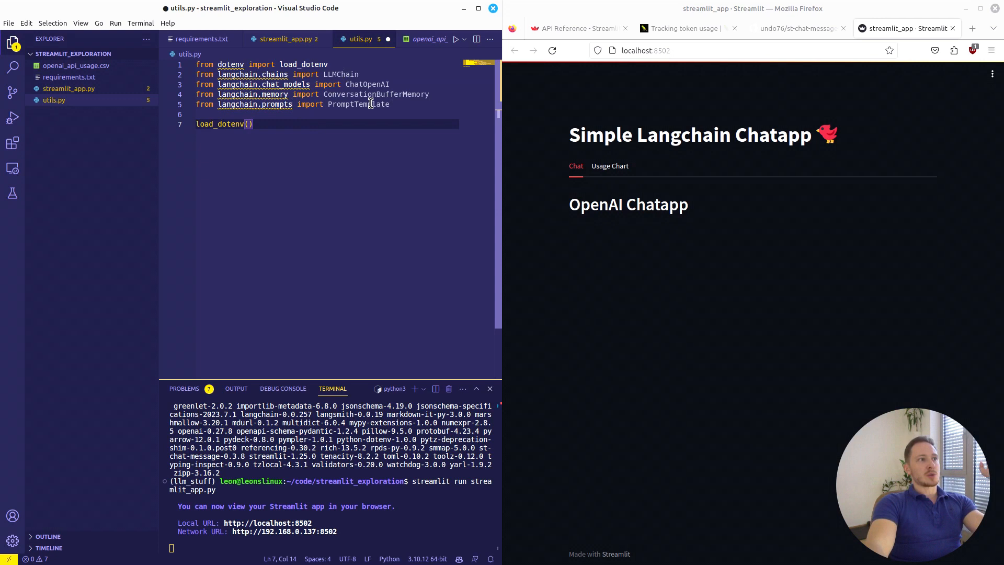
text(def)
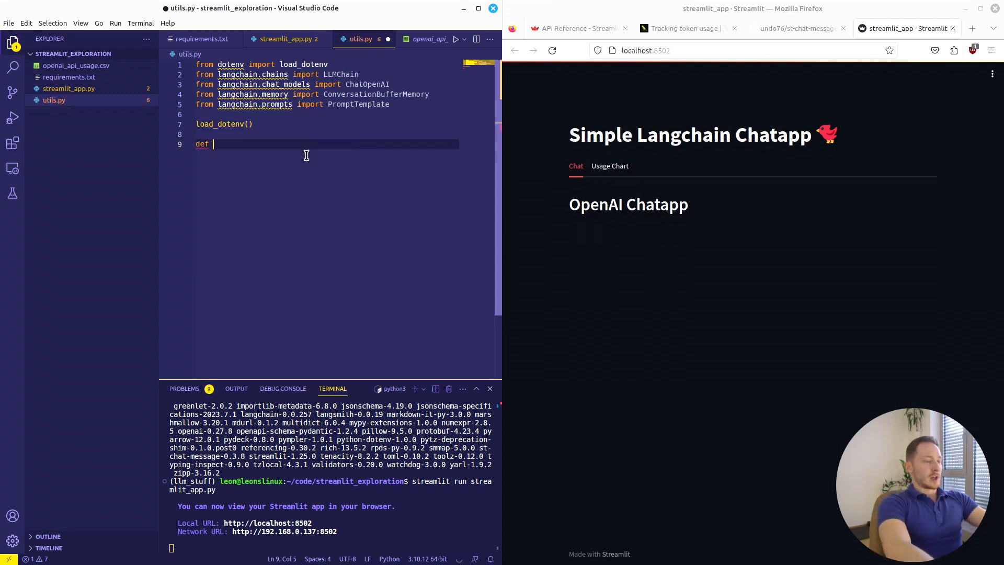
text(create_llm_chain():)
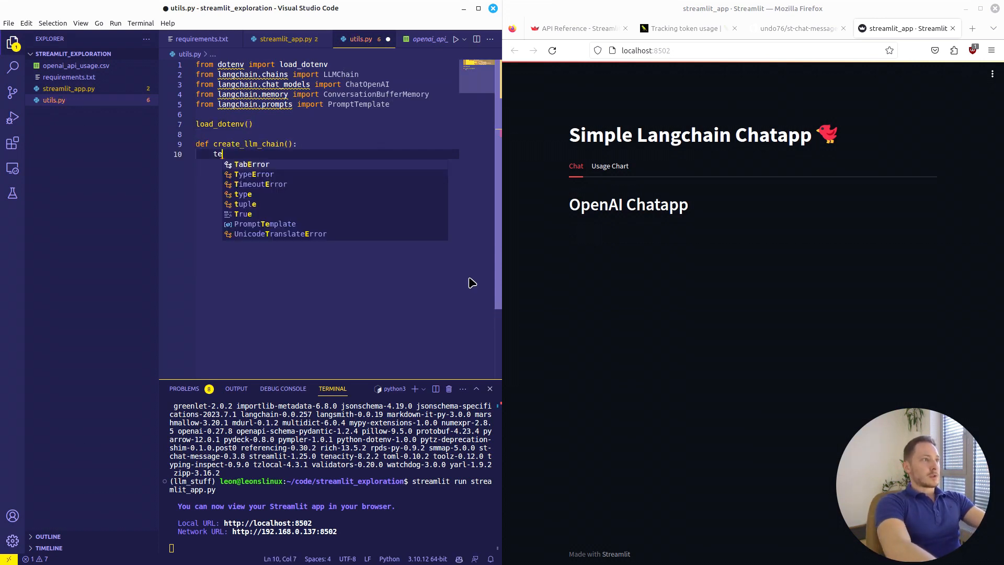
Step: Write the helpful-chatbot prompt template, chat_history memory and LLM chain, returning llm_chain
text(template = PromptTemplate()
text(input_variables = ["chat_history", ")
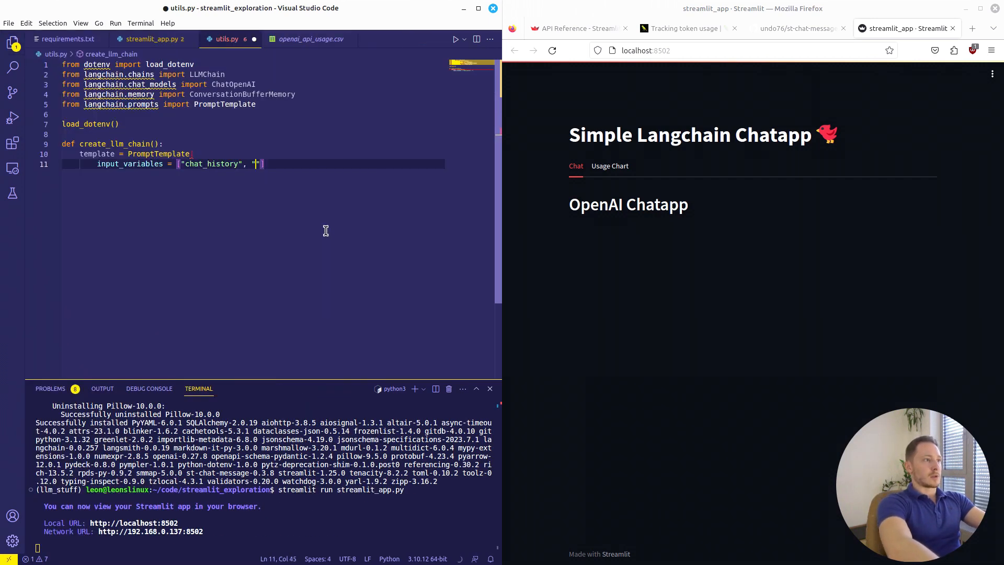
text(human_input)
text(template)
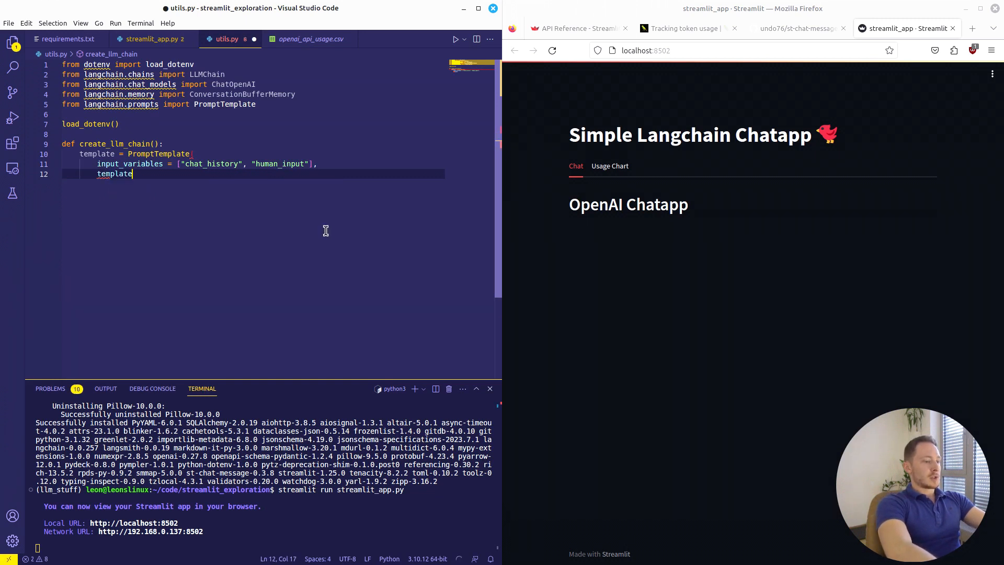
text(= """You are a helpfull chatbot, havi)
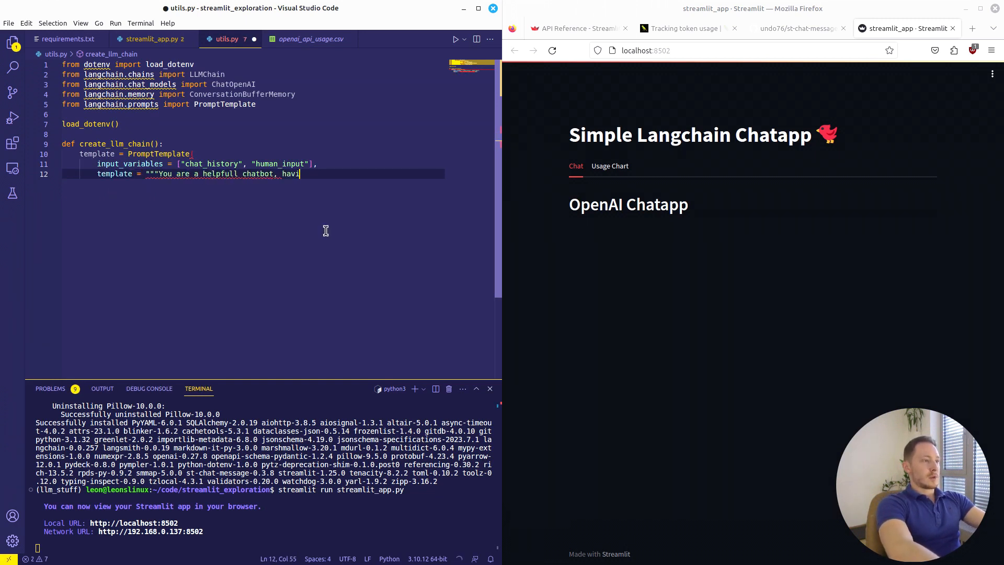
text(ng a conversation with a human.)
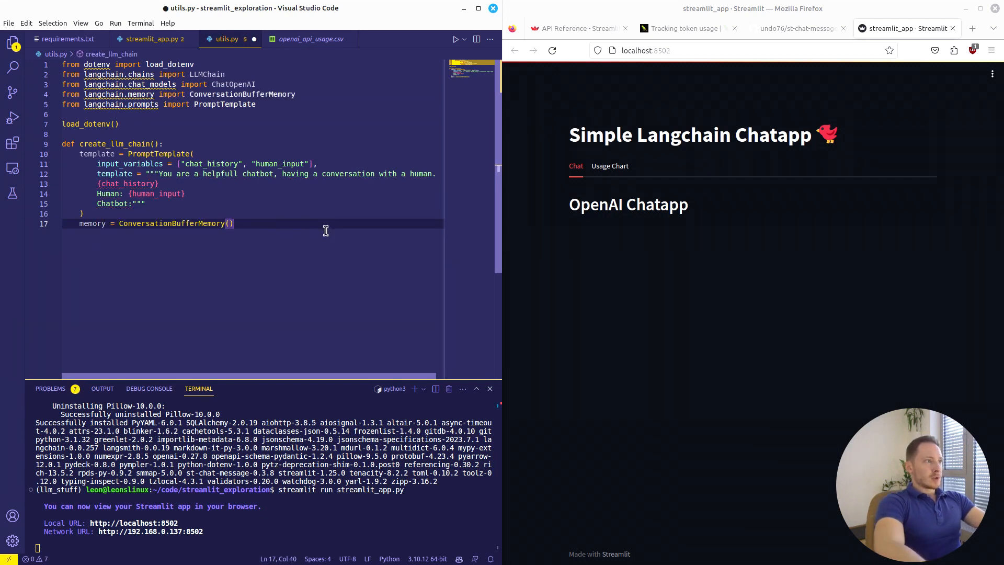
text(memory_key="chat_history", max_len=100)
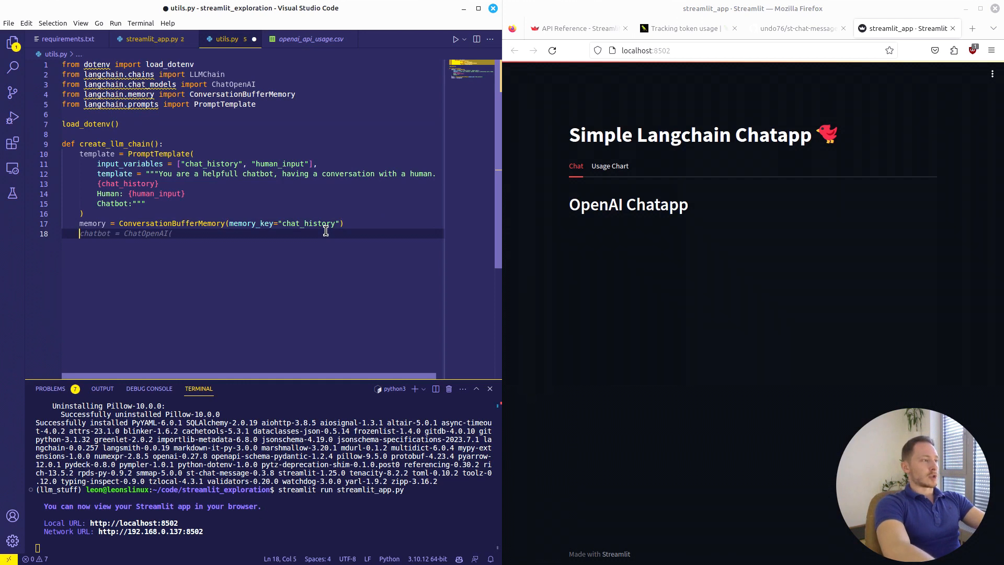
text(llm_chain = LLMChain()
text(pr)
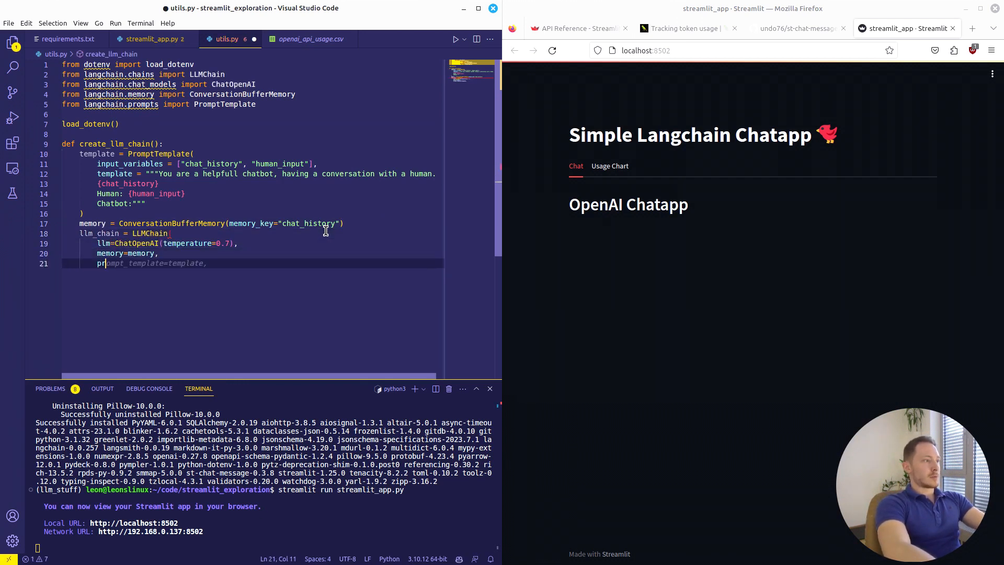
text(verbose=True)
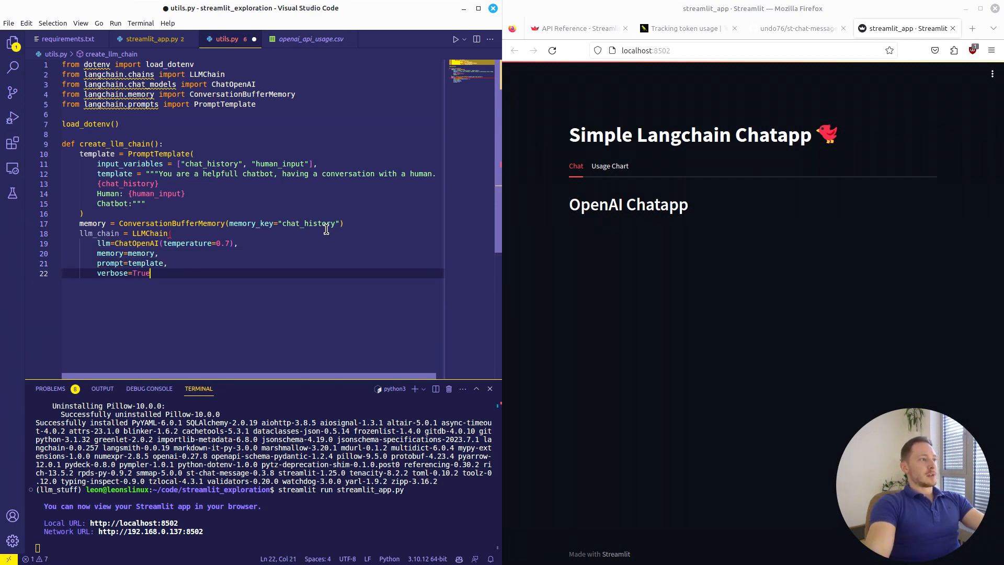
mouse_move(331, 259)
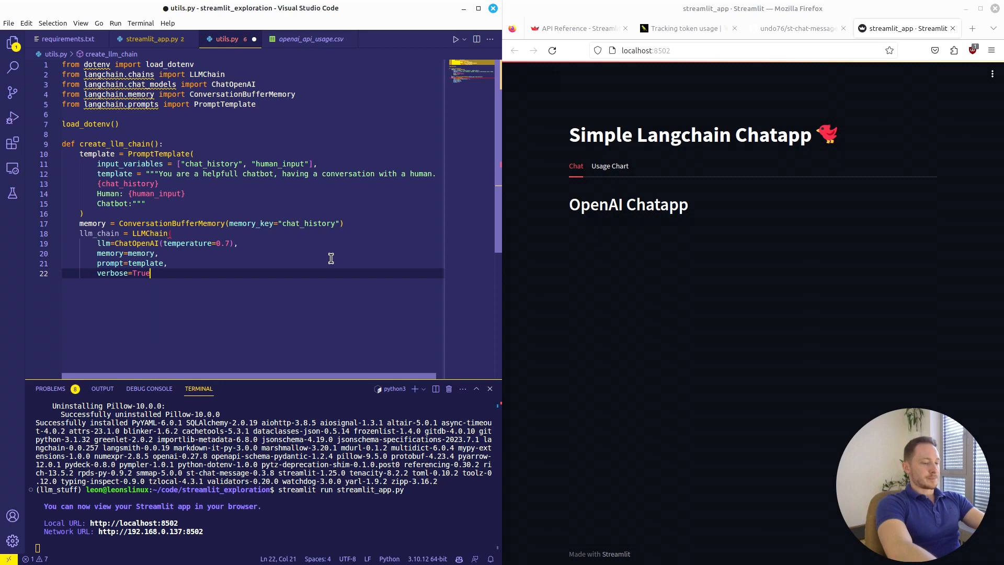
key(Enter)
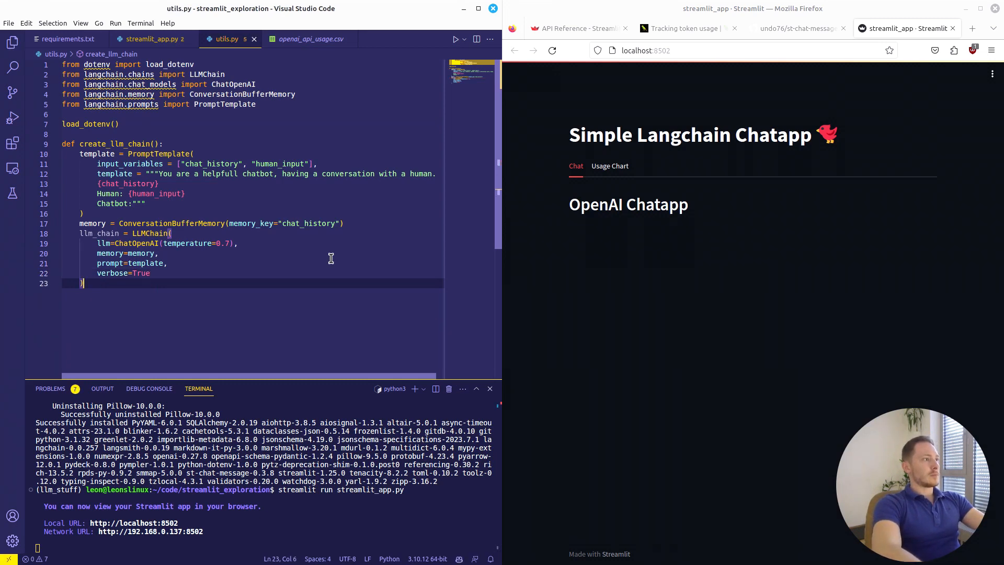
text(return llm_chain)
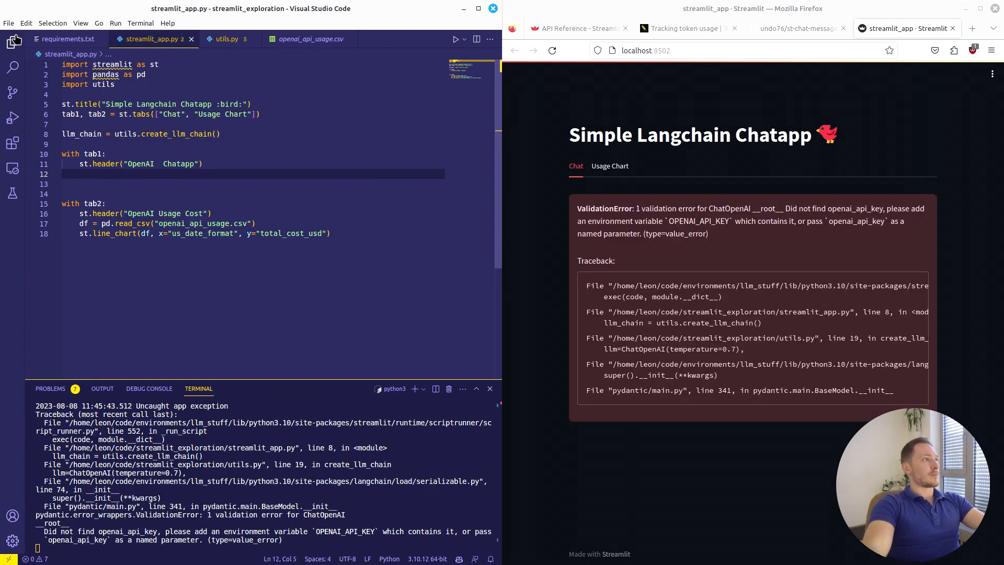
Step: Open .env from the Explorer and begin typing the OPENAI_API key variable
click(14, 40)
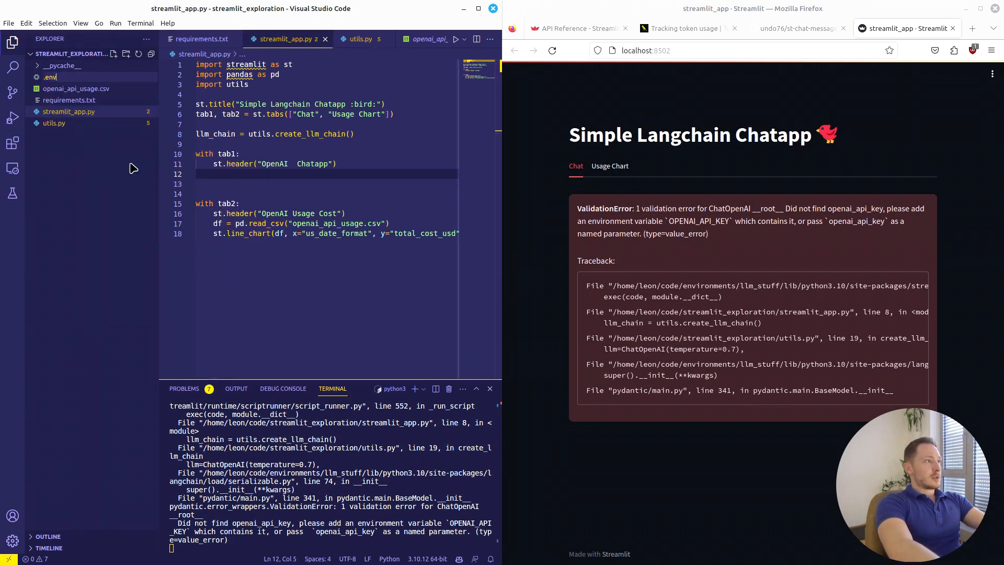
click(44, 77)
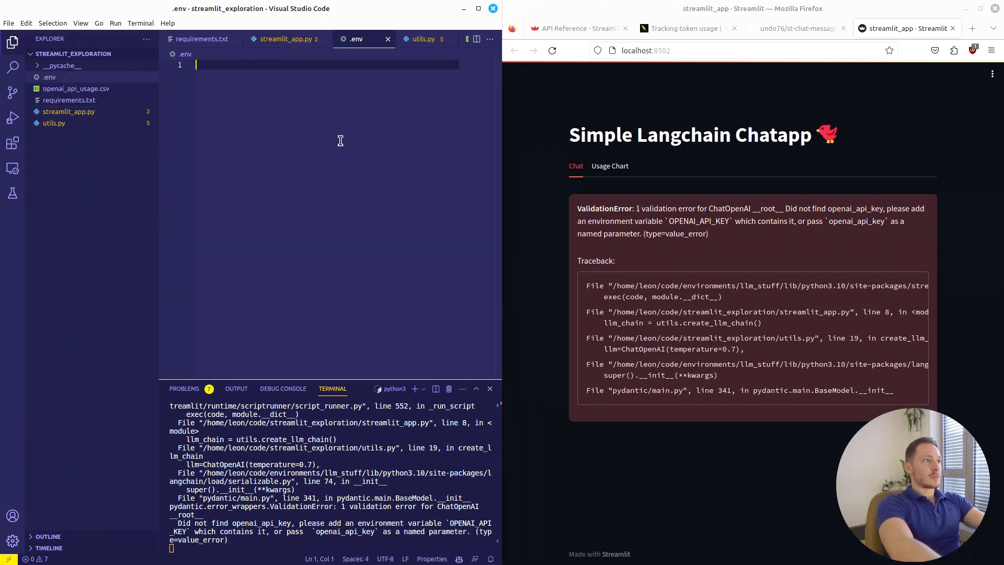
text(OPENAI_API)
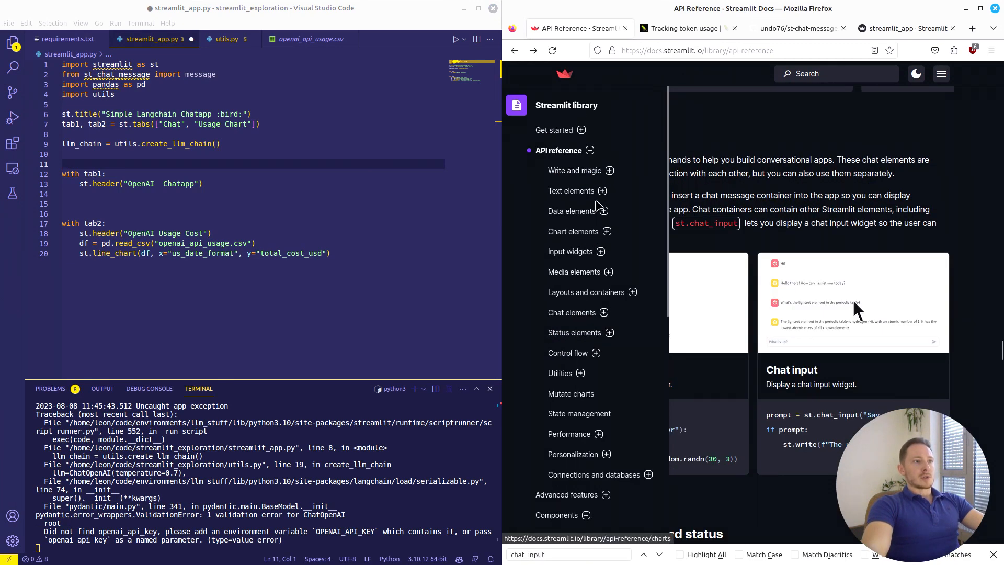
Step: Expand the chat elements docs and start writing user_message = st.chat_input
click(604, 312)
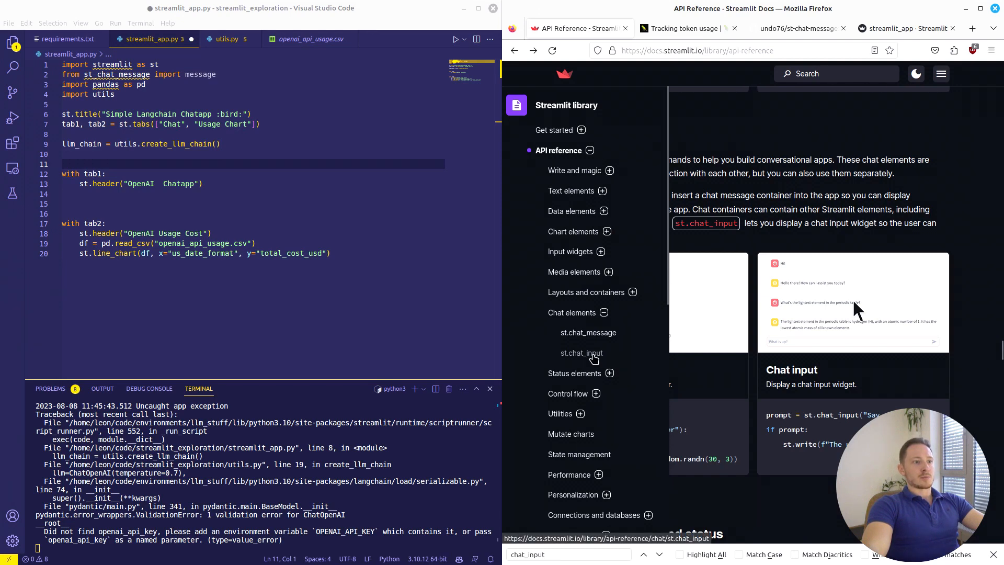
text(user_message = st.chat_input(placeholder="Type a message...)
text(message(output, is_user=False))
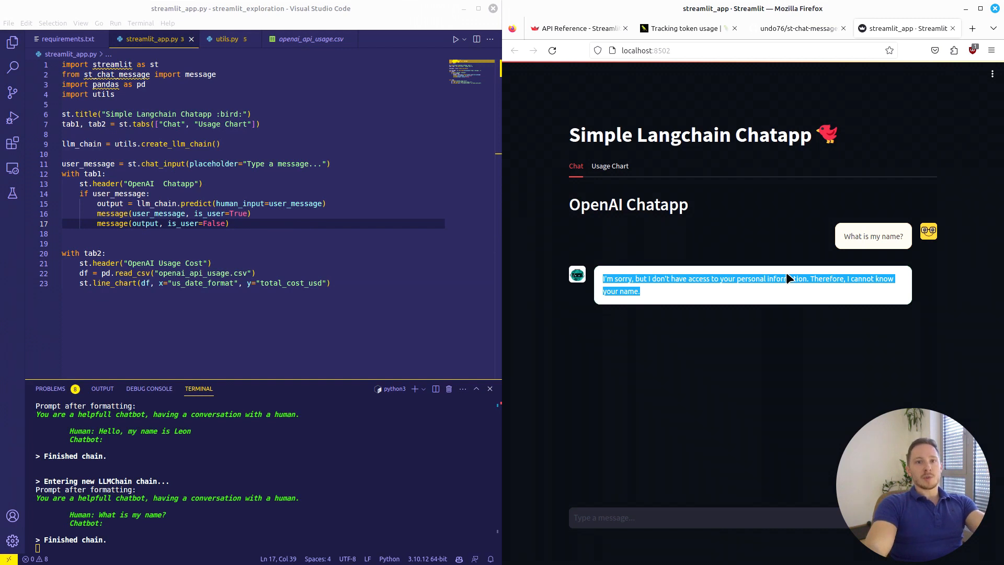
mouse_move(660, 535)
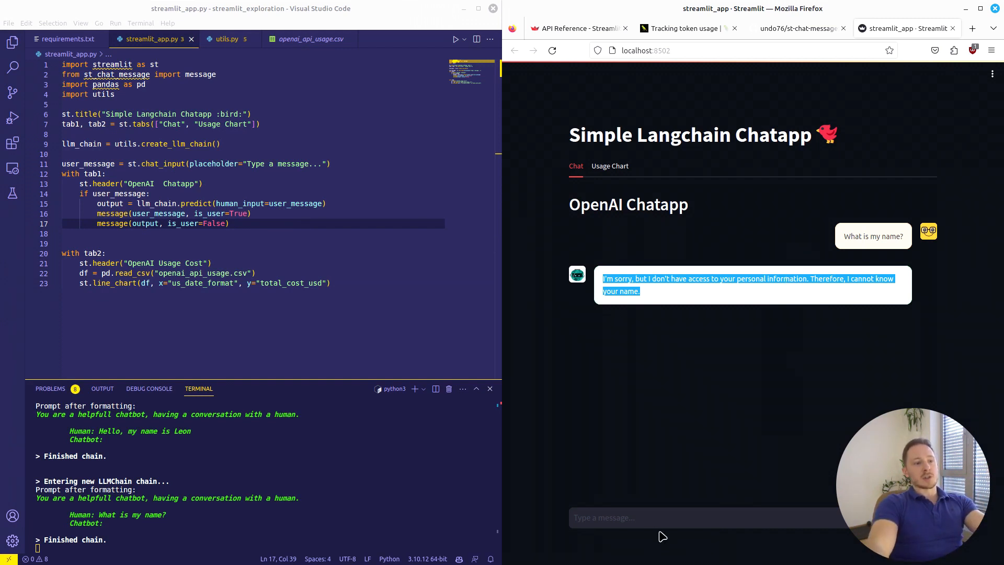
mouse_move(729, 298)
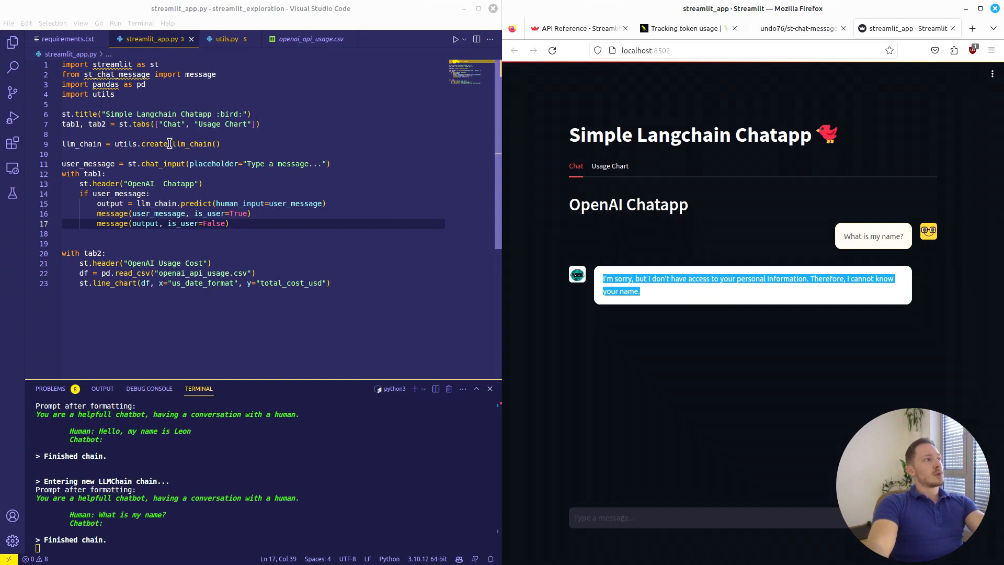
double_click(176, 144)
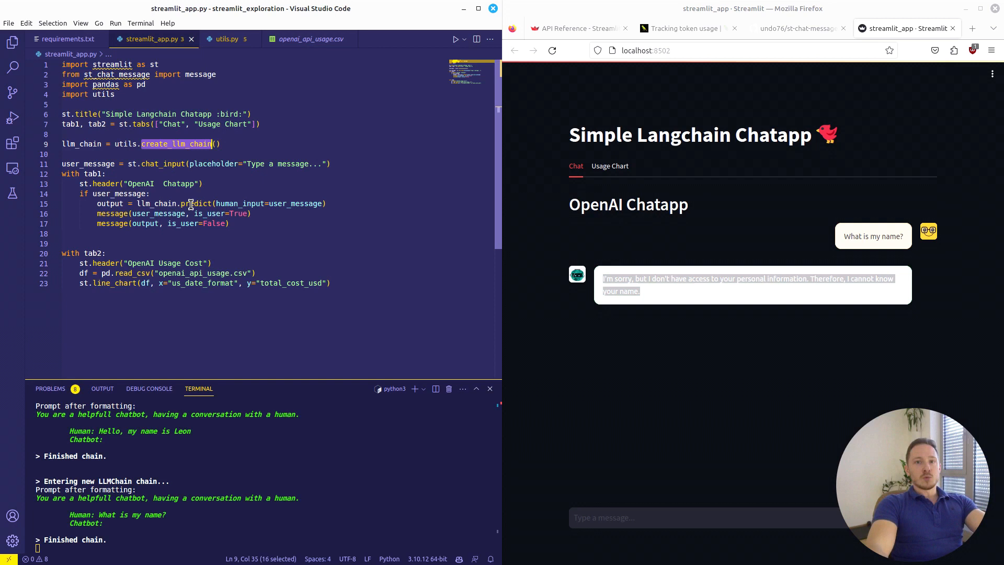
mouse_move(243, 258)
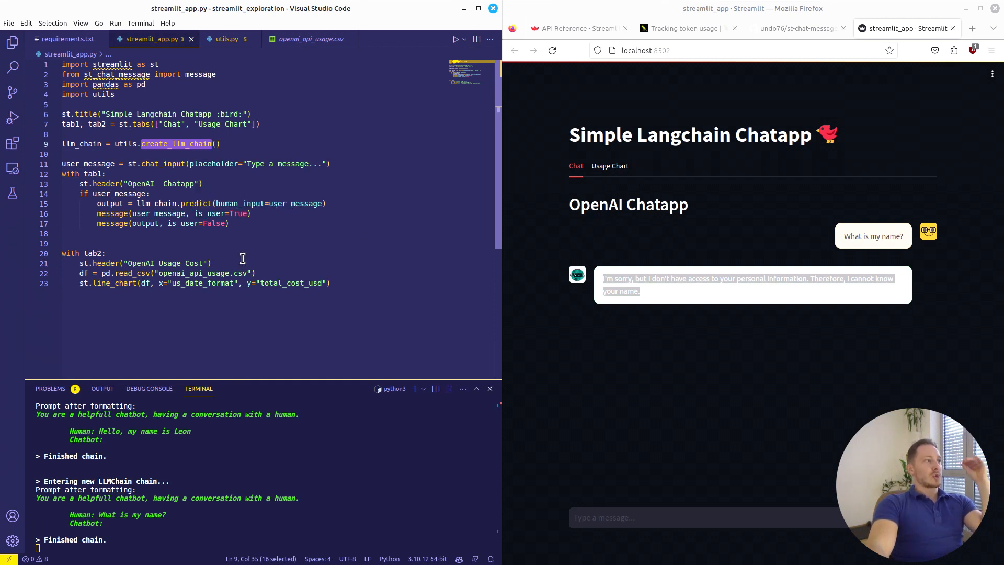
mouse_move(693, 243)
text(session)
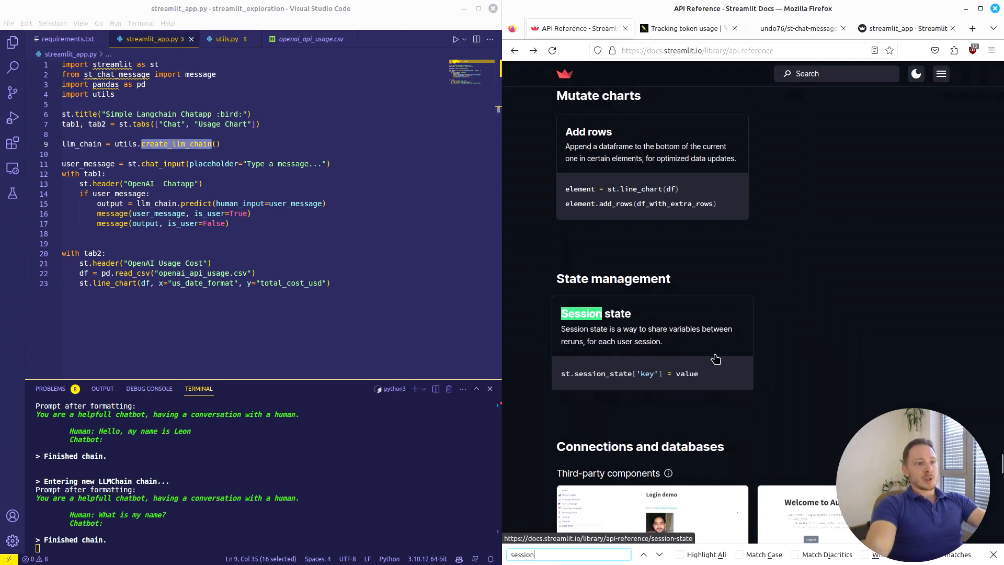
Step: Open the Session state card in the Streamlit API reference
click(581, 313)
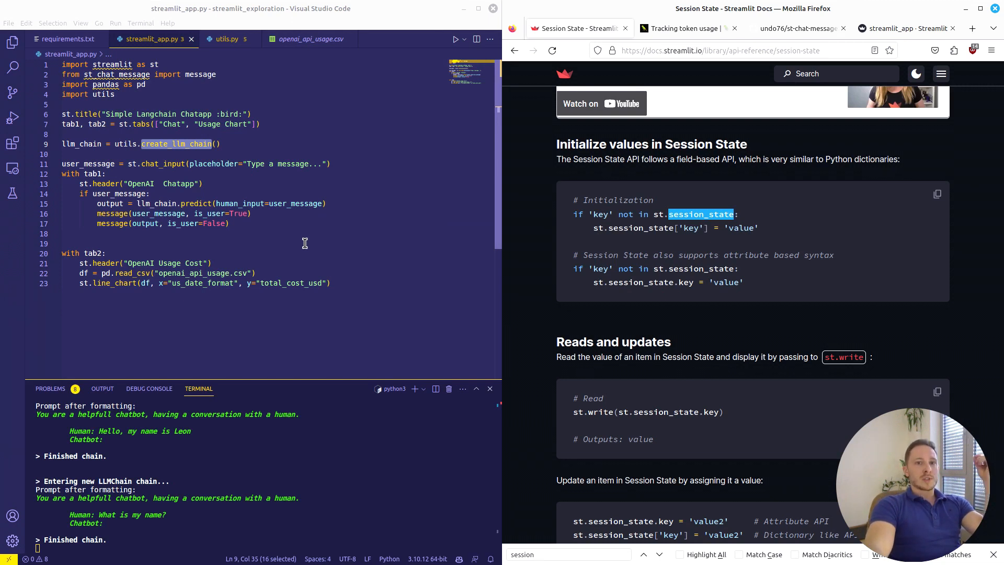
mouse_move(311, 236)
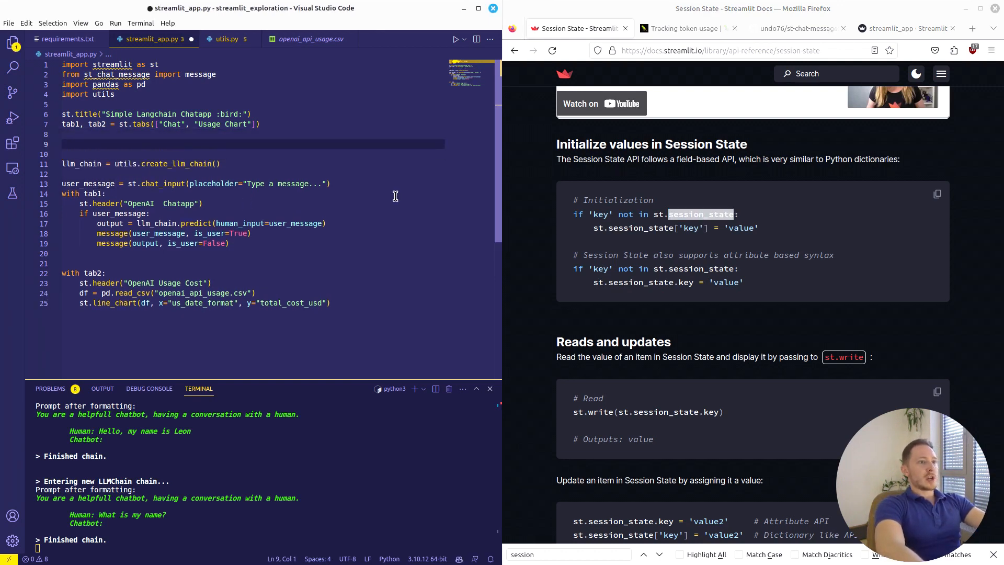
Step: Guard chain creation with 'if "llm_chain" not in st.session_state' and use st.session_state.llm_chain
text(if "llm_chain" not in st.session_state:)
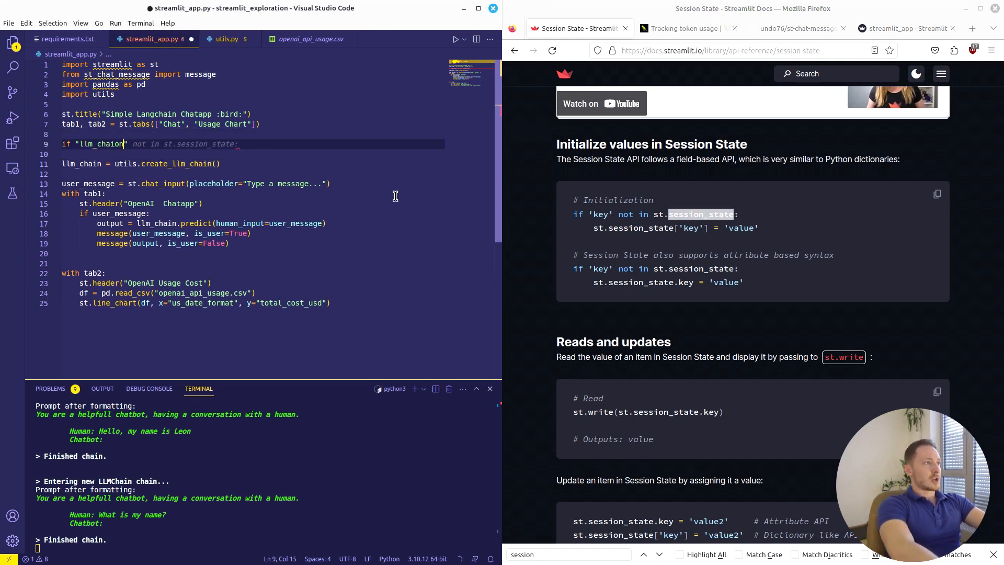
text(st.session_state.llm)
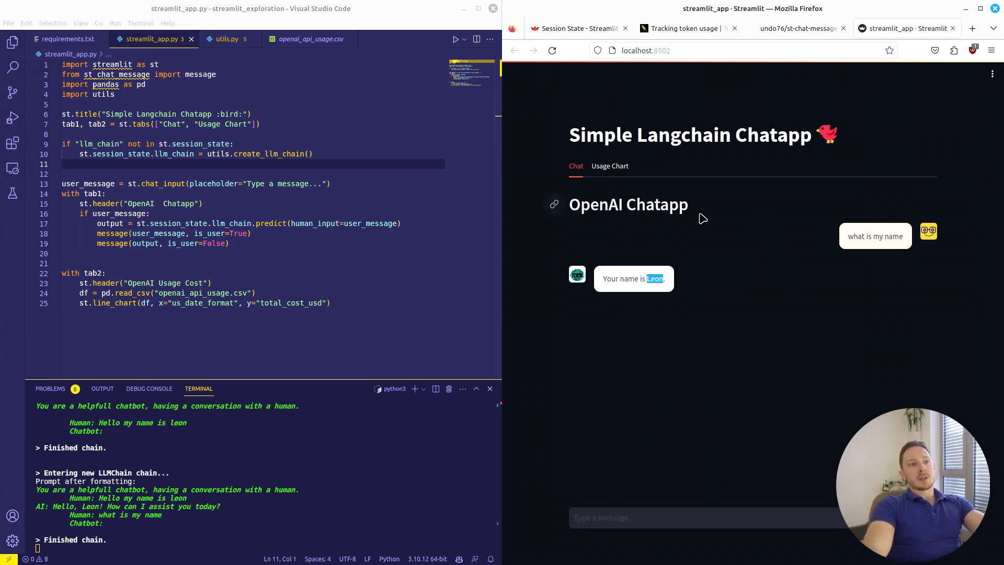
Step: Initialize session_state.messages and define a history-restoring function with an is_restore=True flag
text(if "messages" not in st.session_state:)
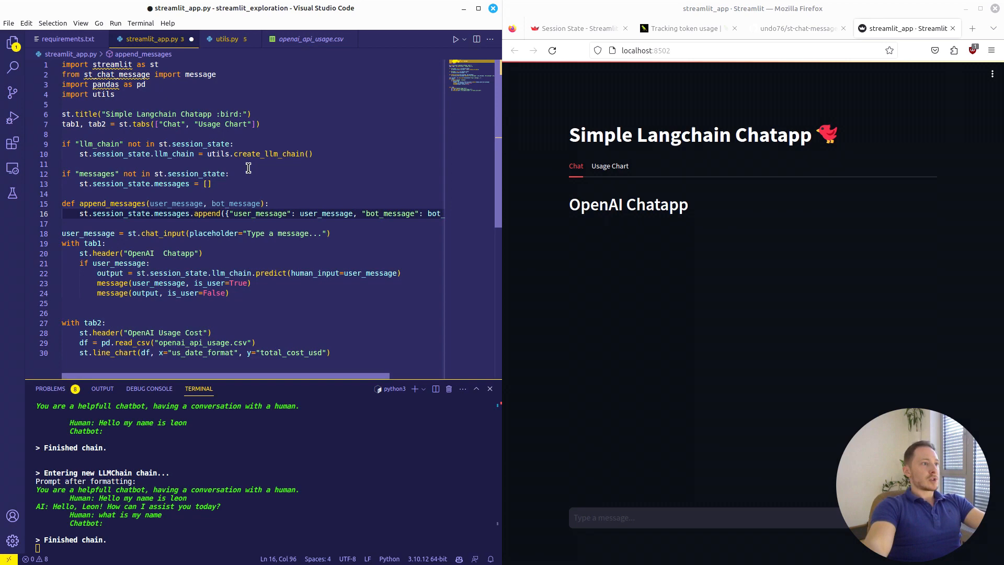
text(def restore_history_me)
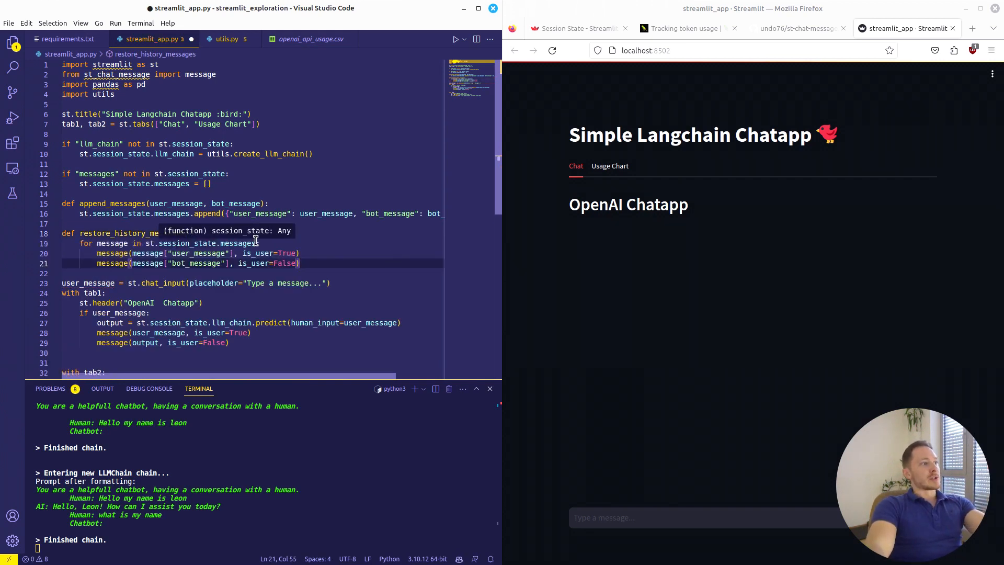
double_click(112, 253)
text(history_)
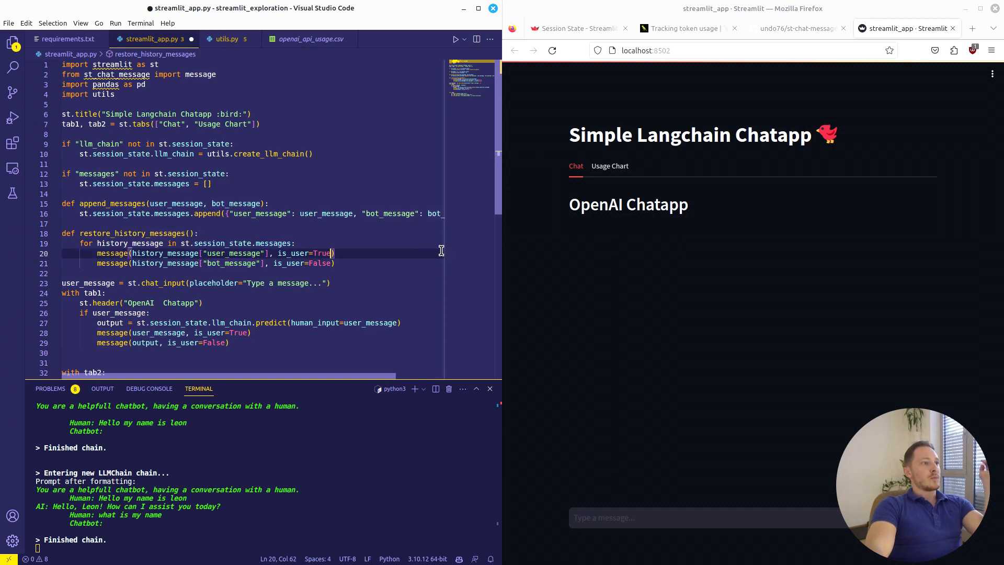
text(, is_restore=True)
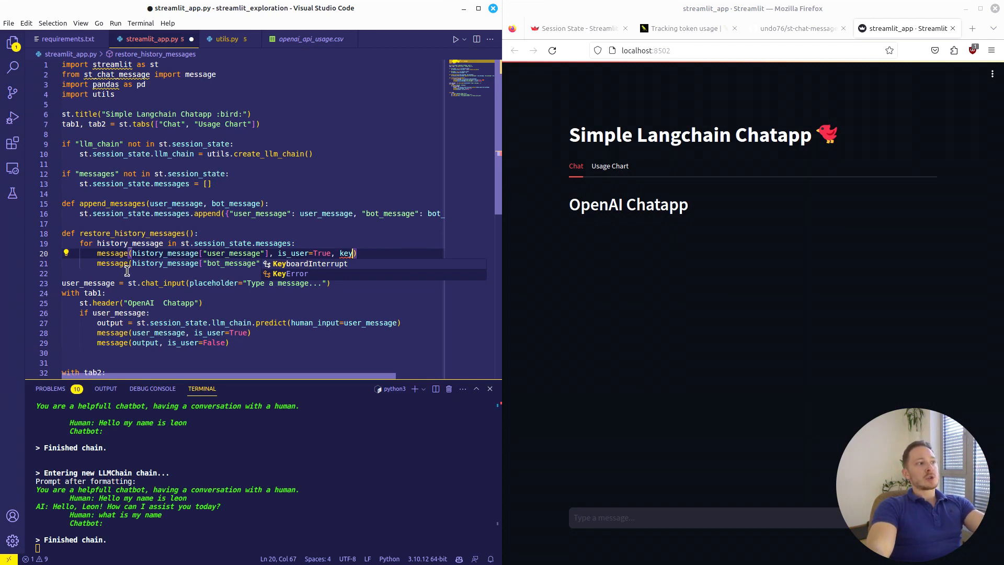
mouse_move(319, 237)
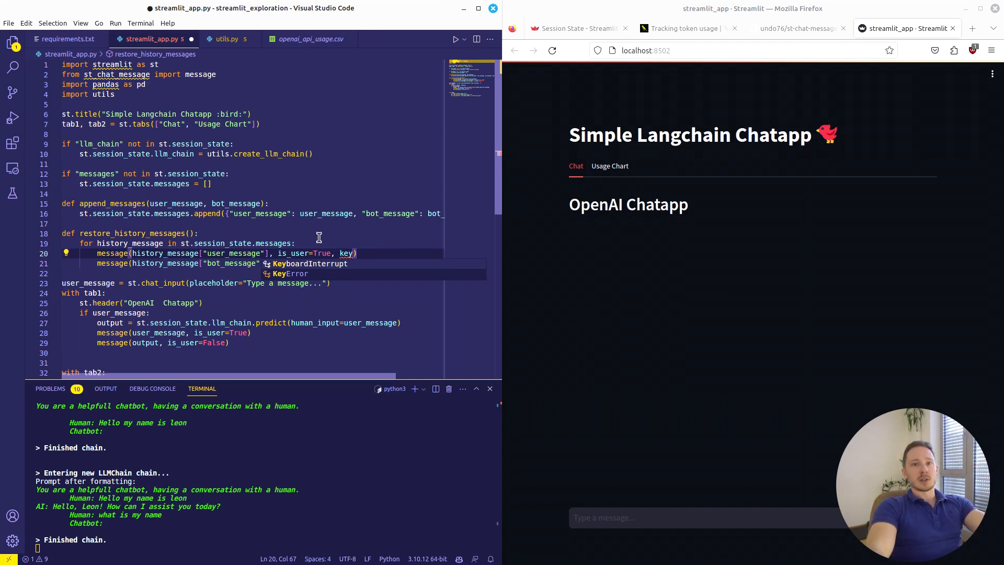
mouse_move(236, 332)
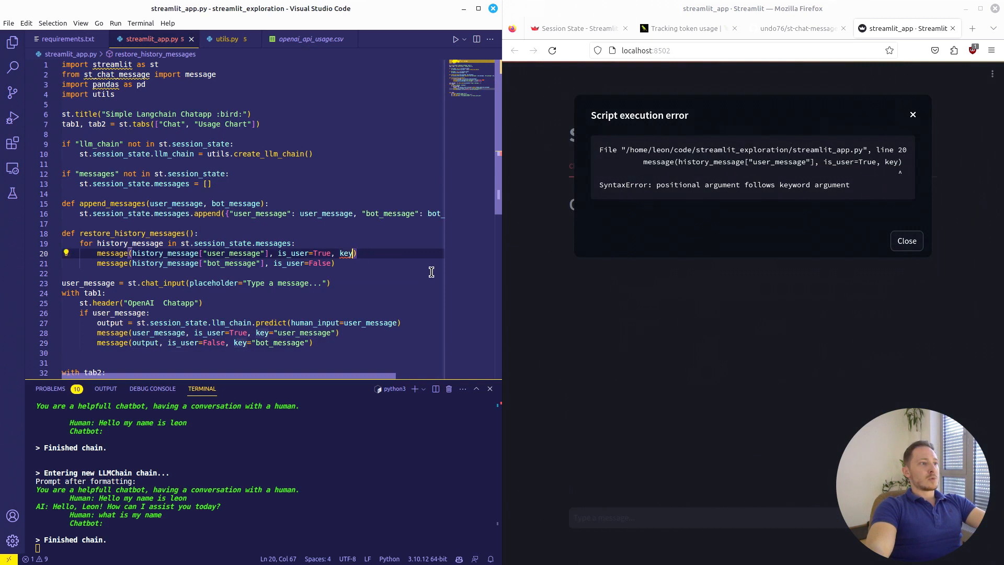
Step: Key chat messages with str(datetime.now()), restore history before predicting, and call append_messages(user_message, output)
text(="user_message")
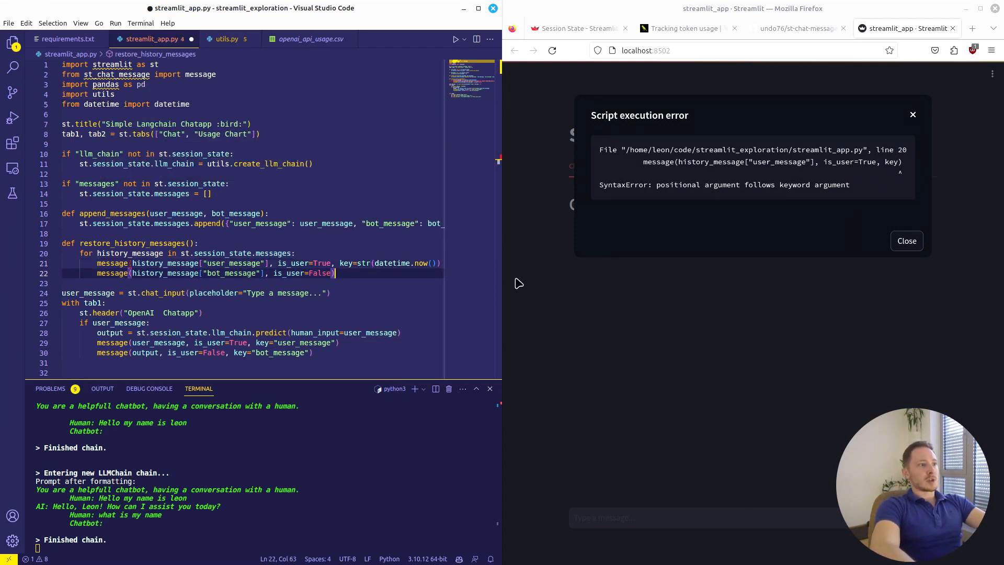
text(,key=str(datetime.now())))
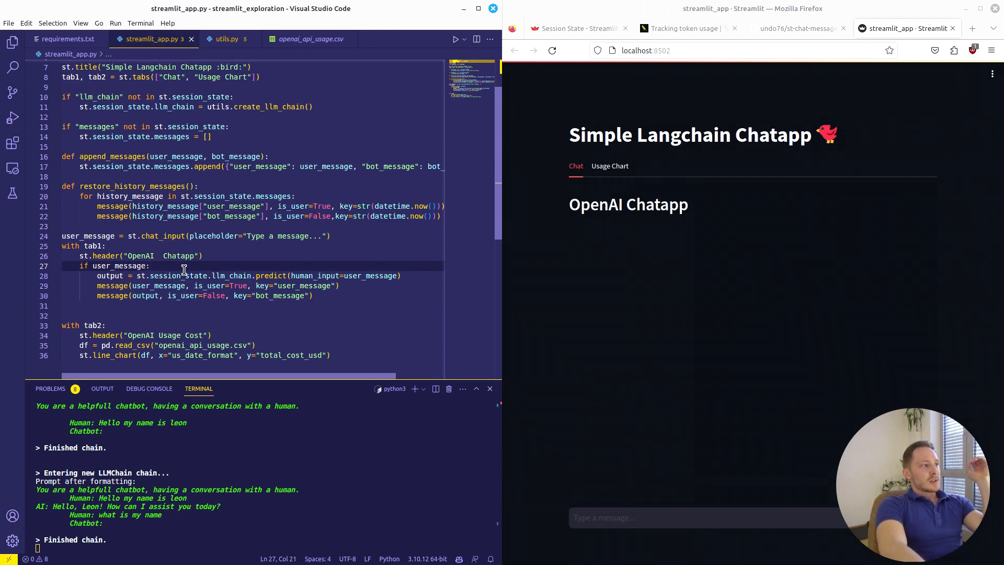
text(restore_history_messages()
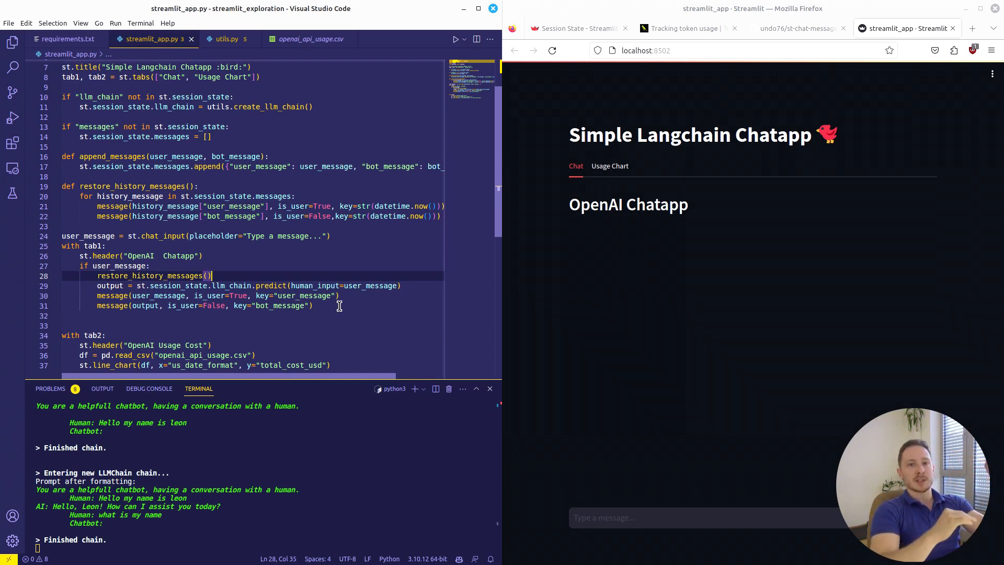
text(append_messages(user_message, output))
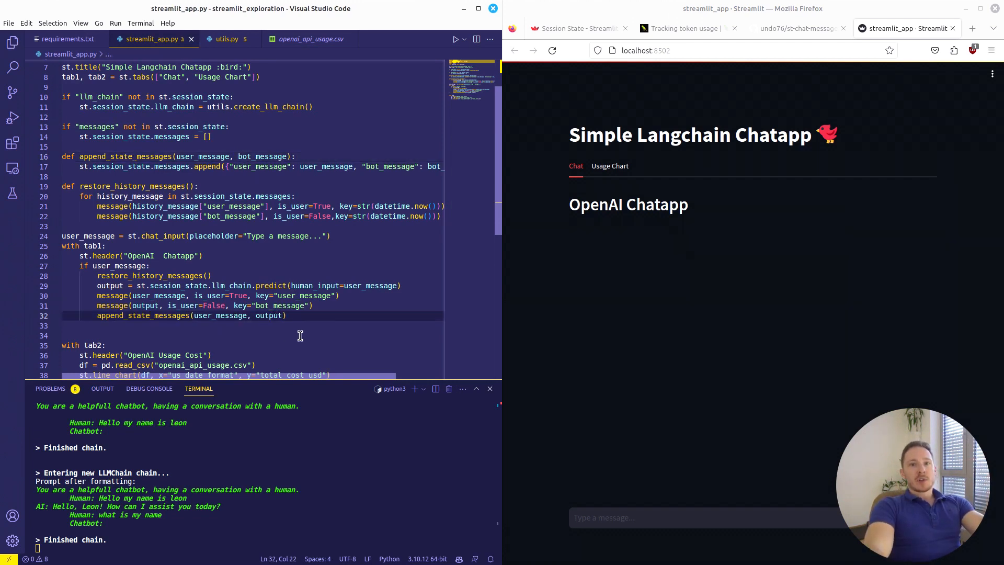
click(610, 166)
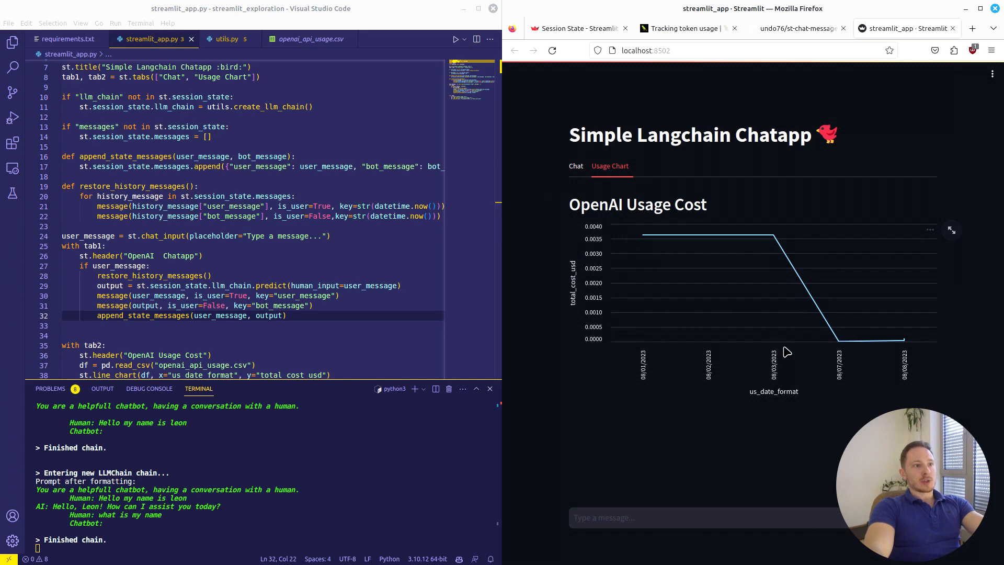
Step: Copy the get_openai_callback import from LangChain's token usage tracking example
click(685, 28)
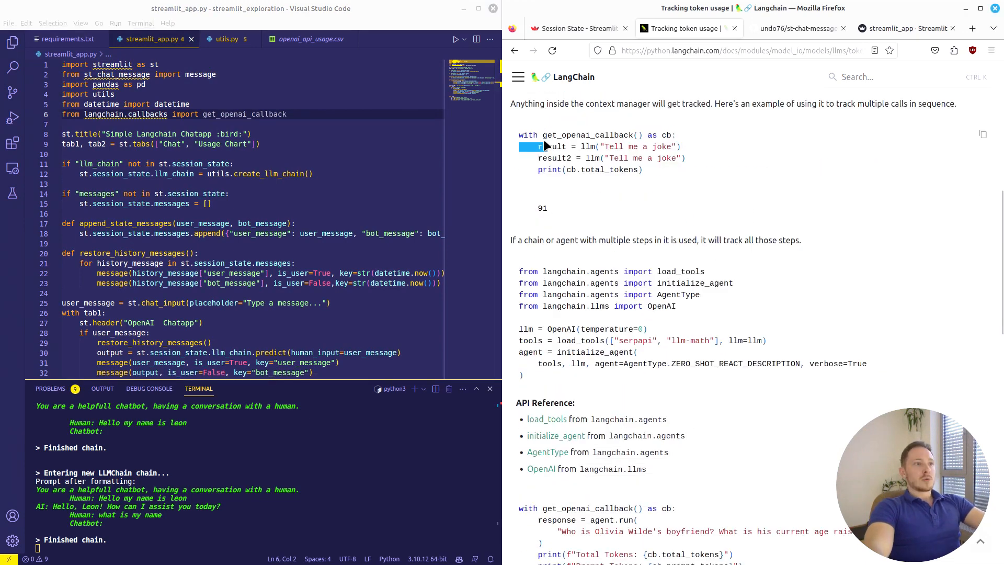
double_click(597, 135)
text(def)
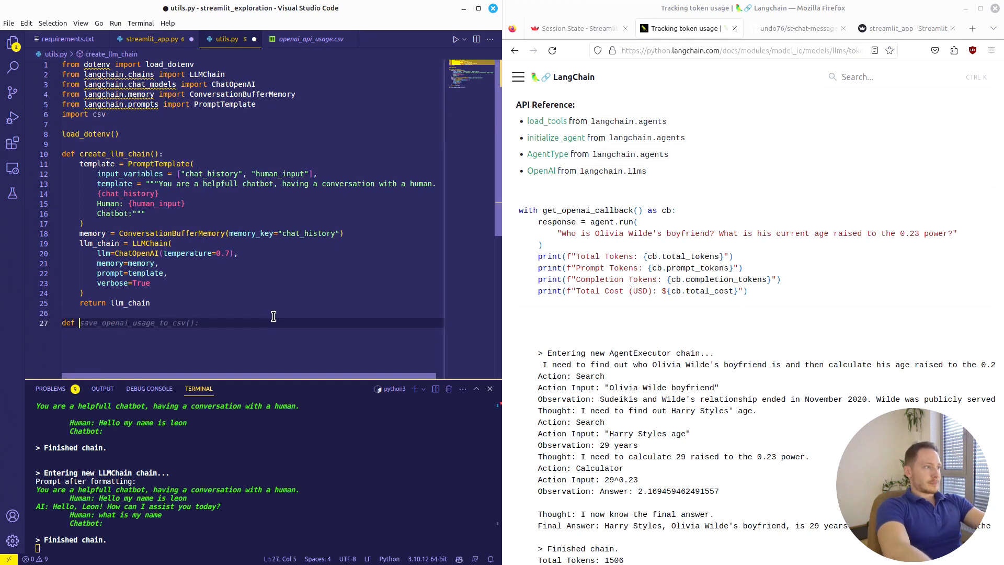
Step: Define log_openai_usage in utils.py, appending token counts, cost and a '%d.%m.%Y' date to the CSV
click(311, 39)
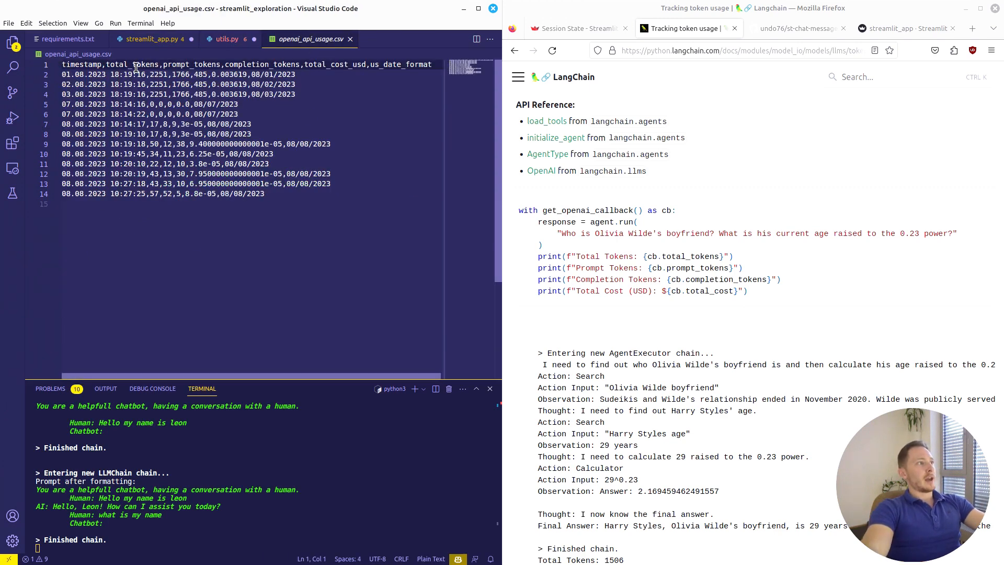
double_click(81, 64)
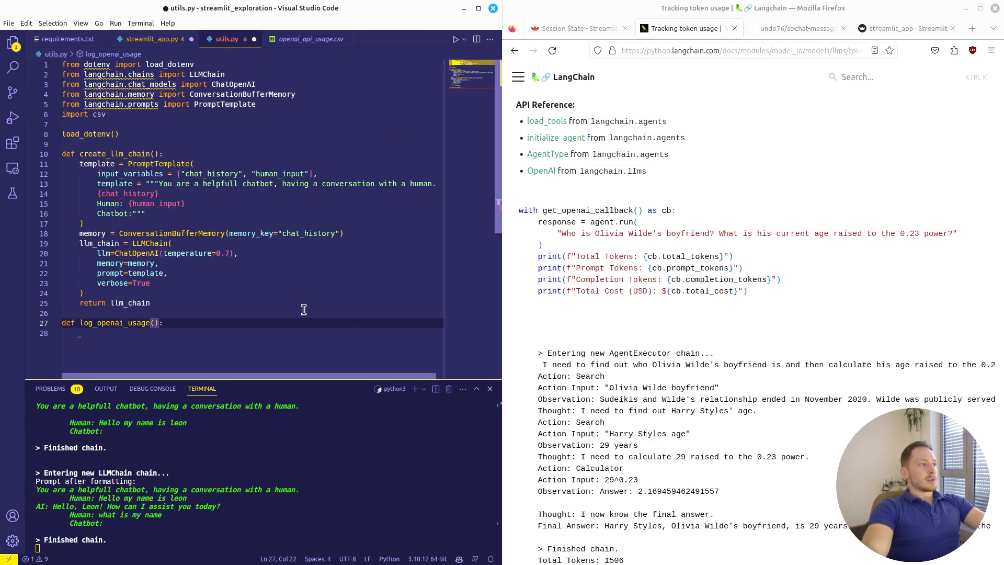
text(total_tokens,)
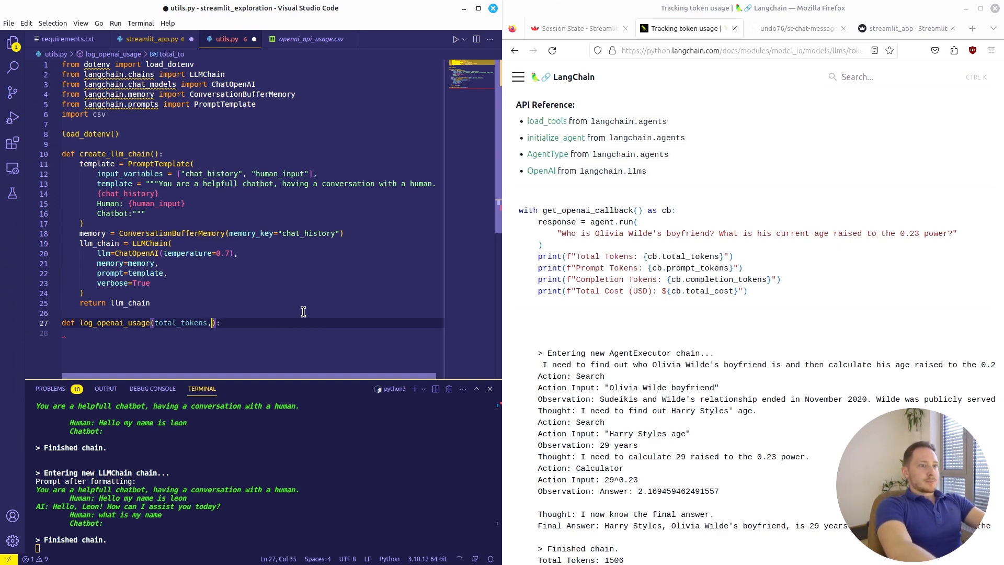
text(prompt_tokens, completion_tokens, total_cost)
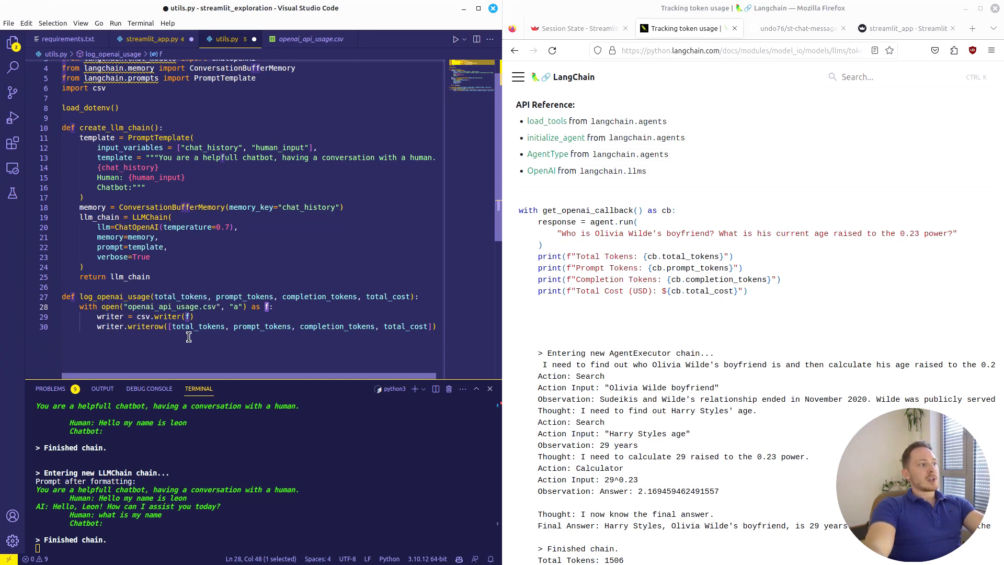
mouse_move(262, 352)
text(date)
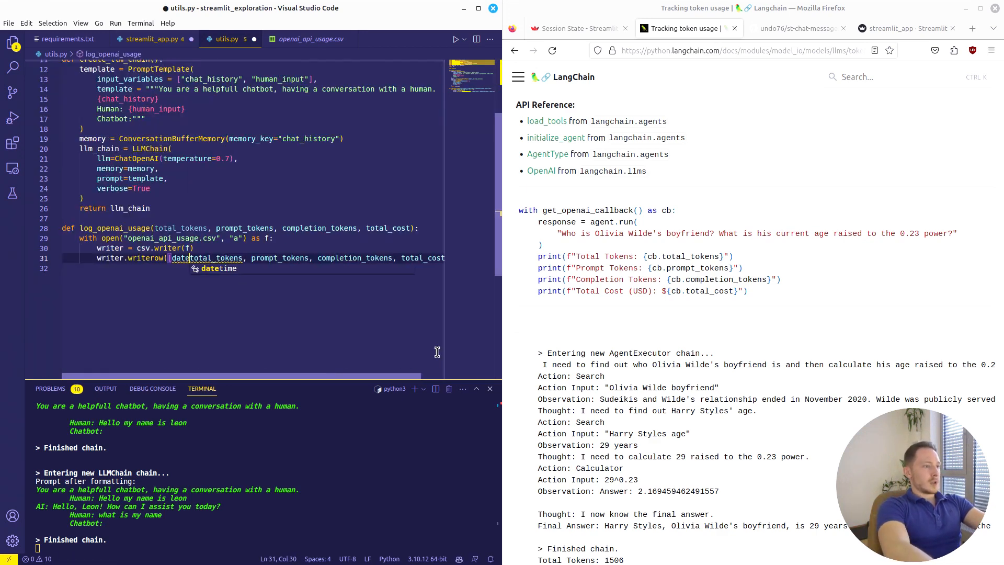
text(.now().strftime())
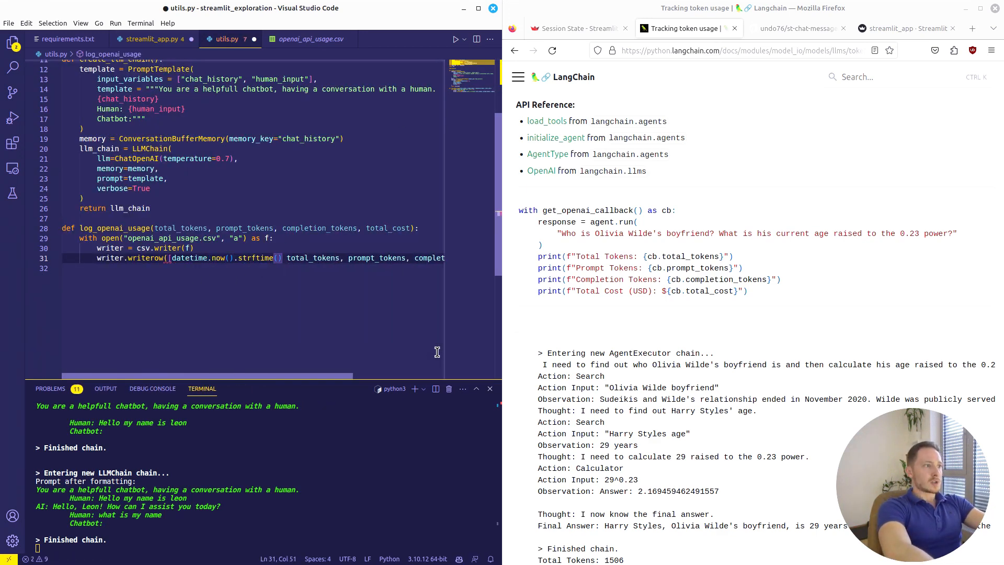
text("%d.%")
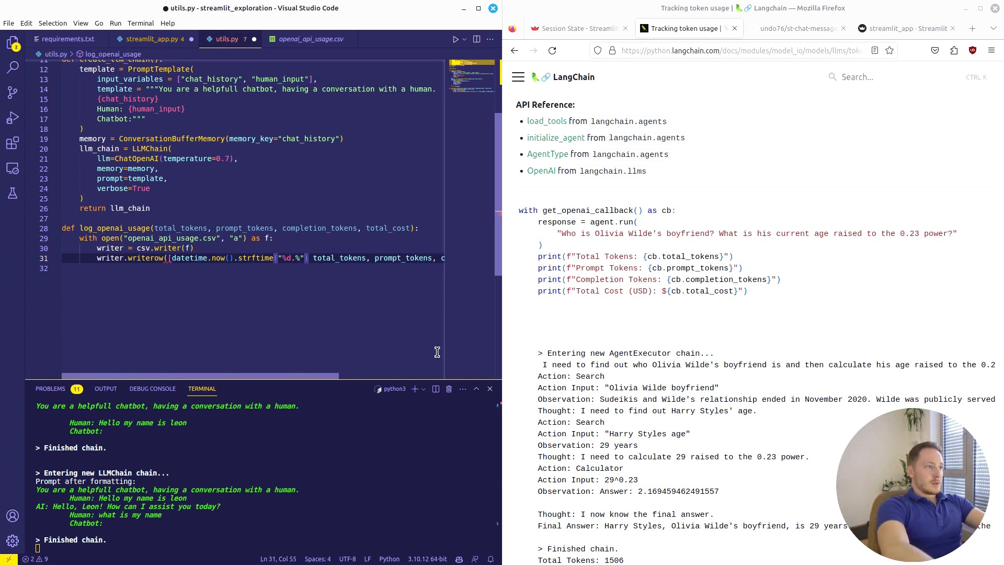
text(m.%Y %H:%M:%S)
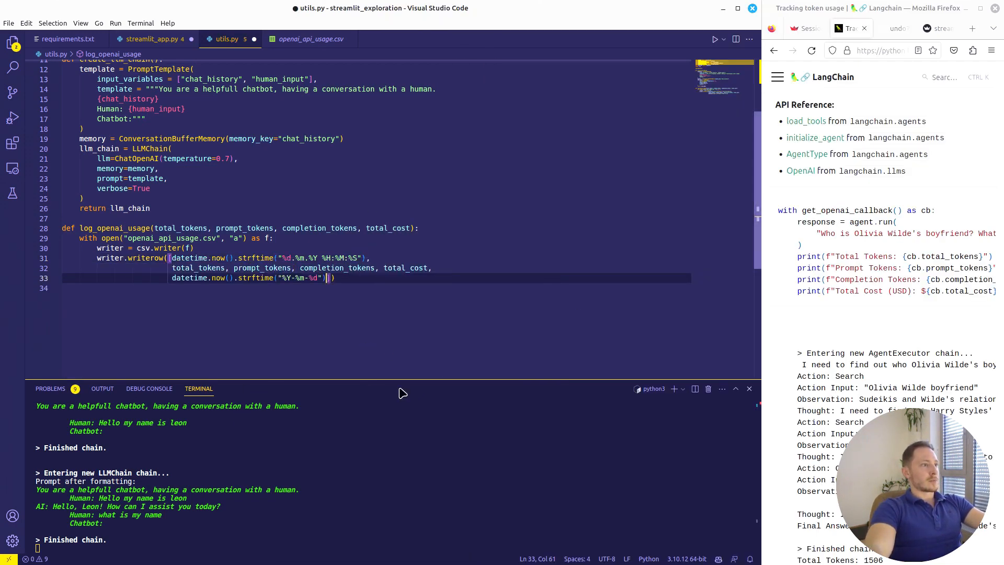
click(152, 39)
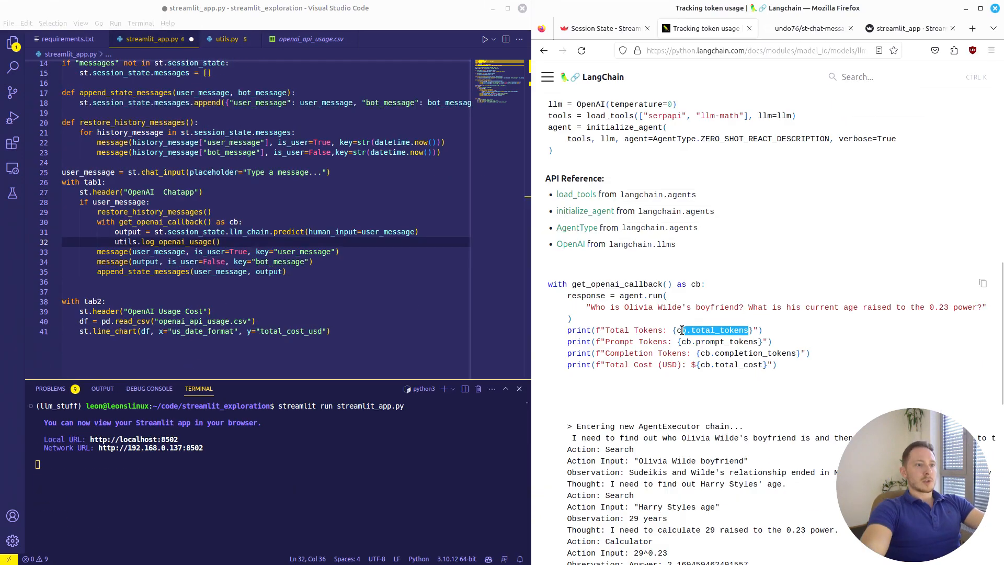
Step: Pass cb.total_tokens, prompt_tokens, completion_tokens and total_cost to the logger, then send a test chat
text(cb.total_tokens, cb.prompt_tokens, cb.completion_tokens, c)
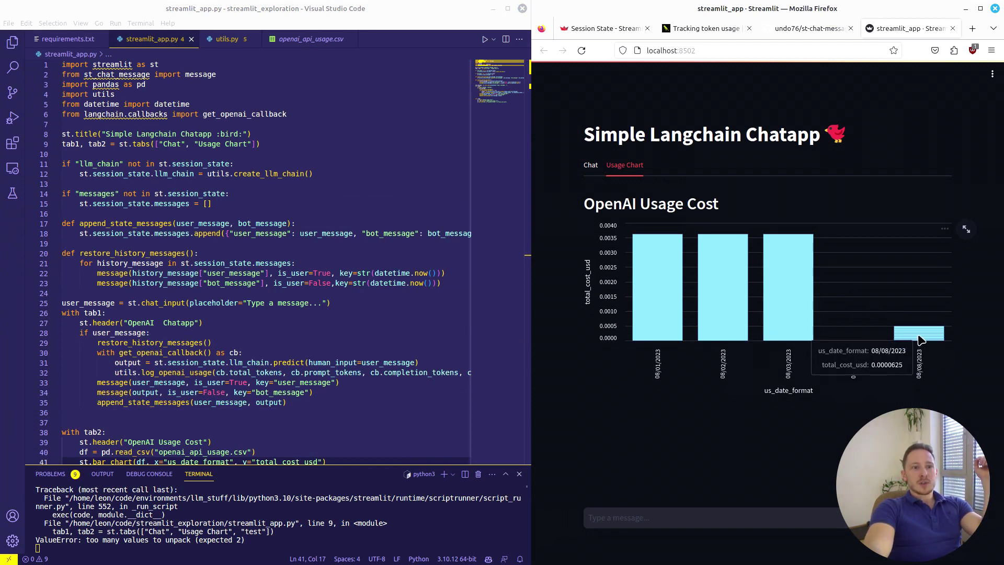
mouse_move(924, 334)
text(Wh)
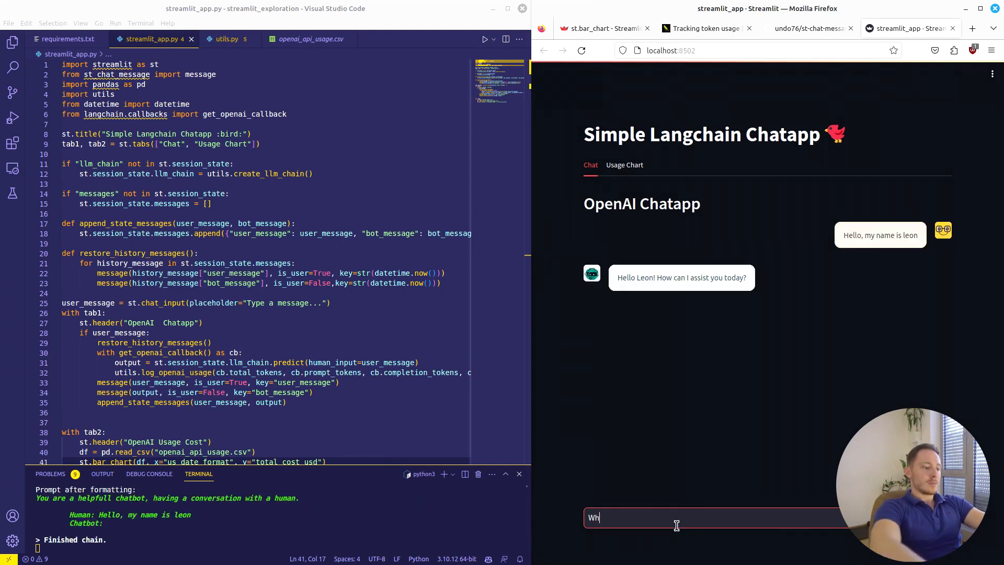
key(Enter)
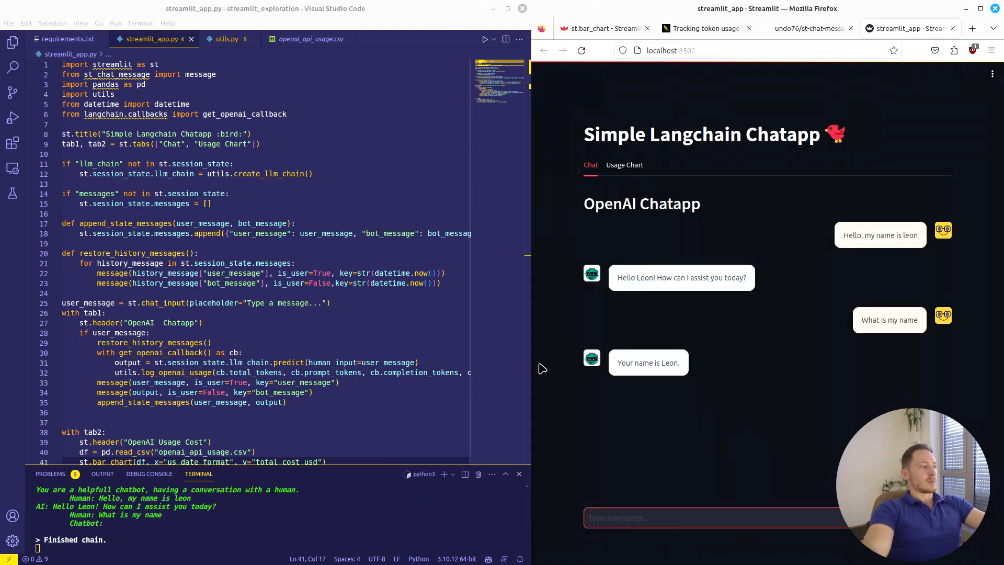
click(625, 164)
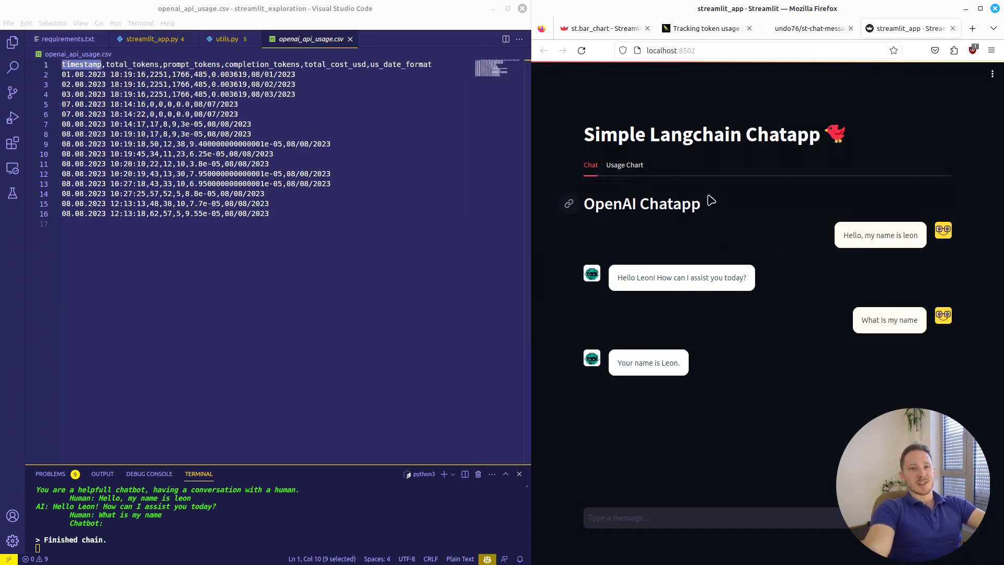
Step: Return to streamlit_app.py and show the 08/08/2023 cost bar in the Usage Chart tab
click(152, 39)
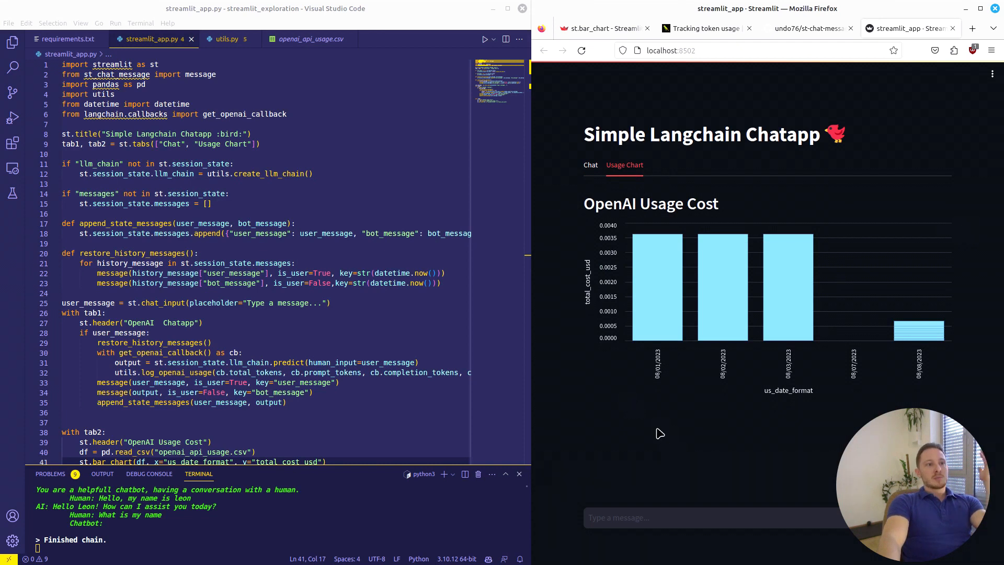
mouse_move(698, 327)
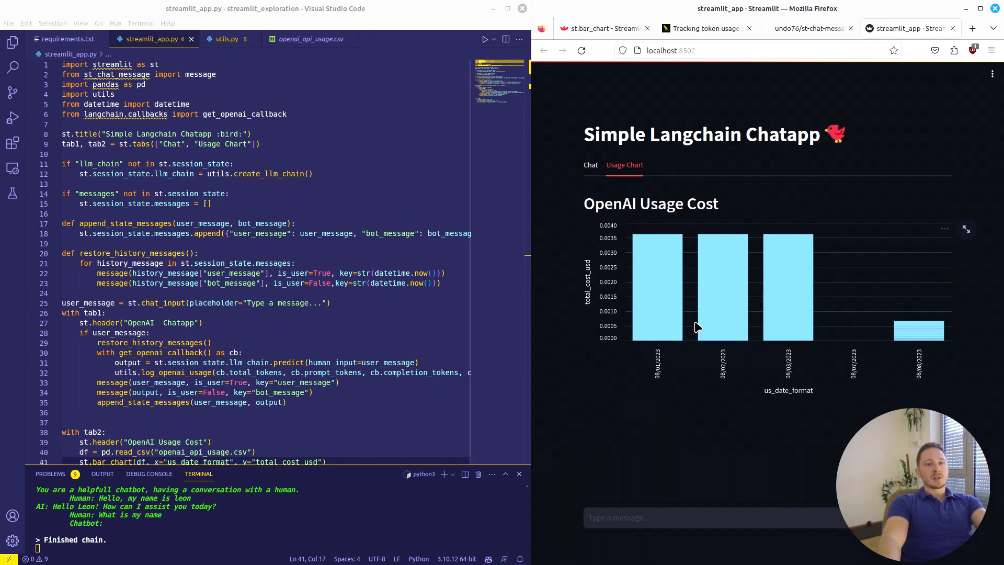
mouse_move(695, 452)
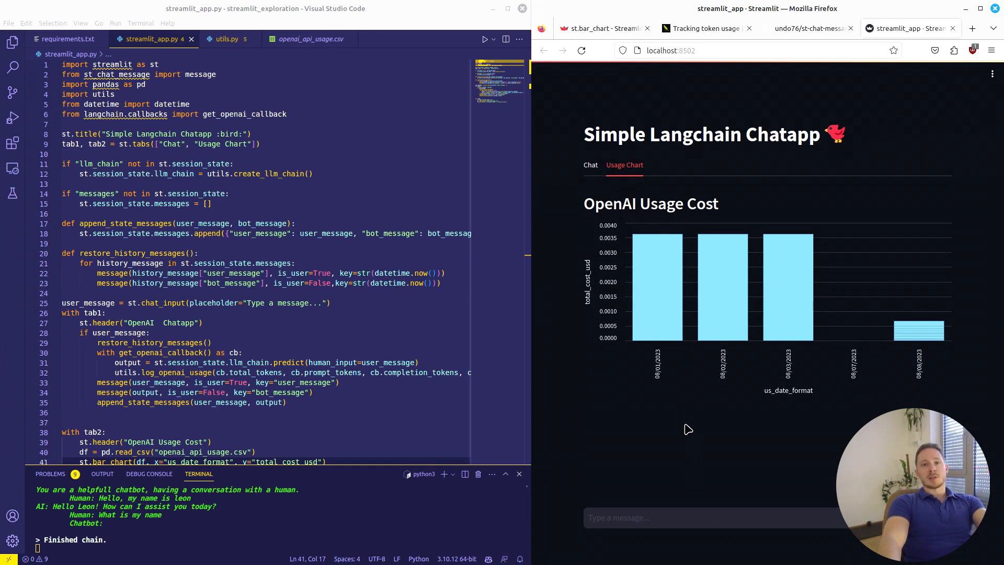
mouse_move(685, 439)
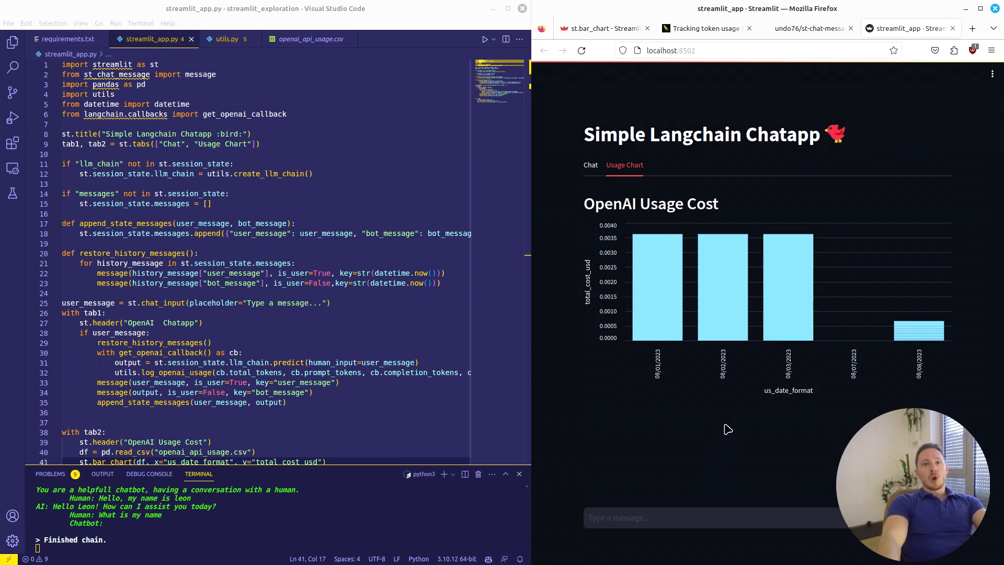
mouse_move(727, 125)
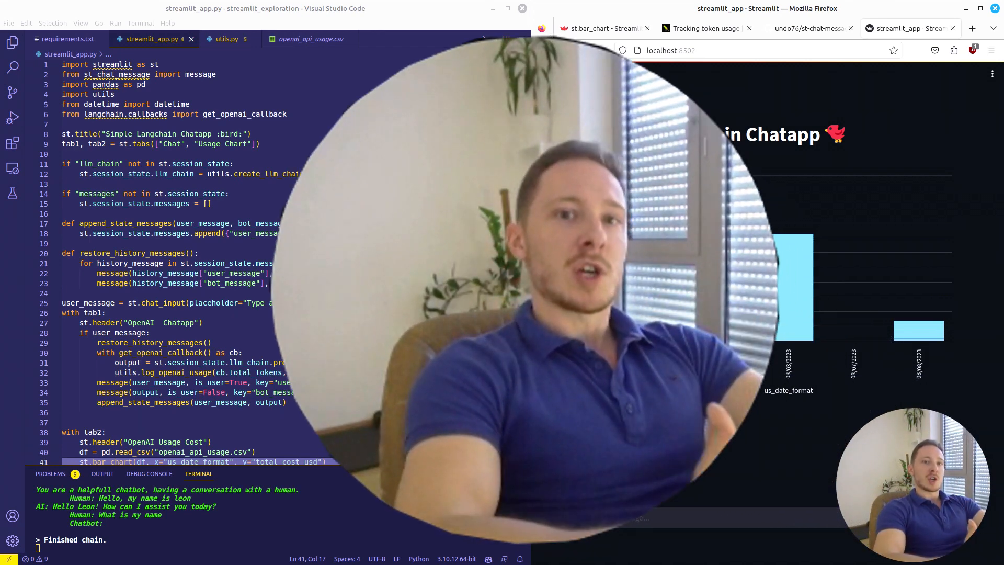
mouse_move(191, 223)
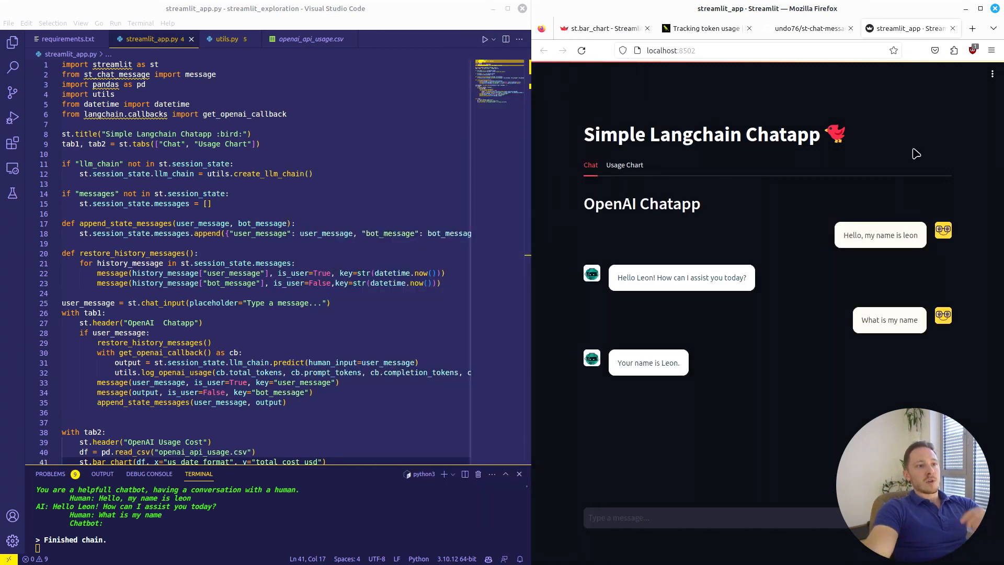
mouse_move(914, 173)
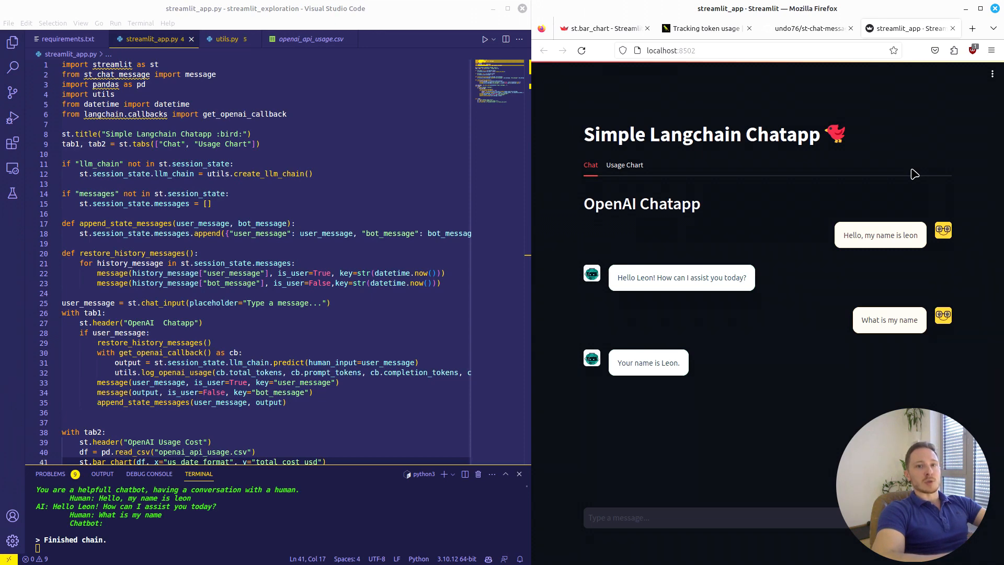
click(624, 165)
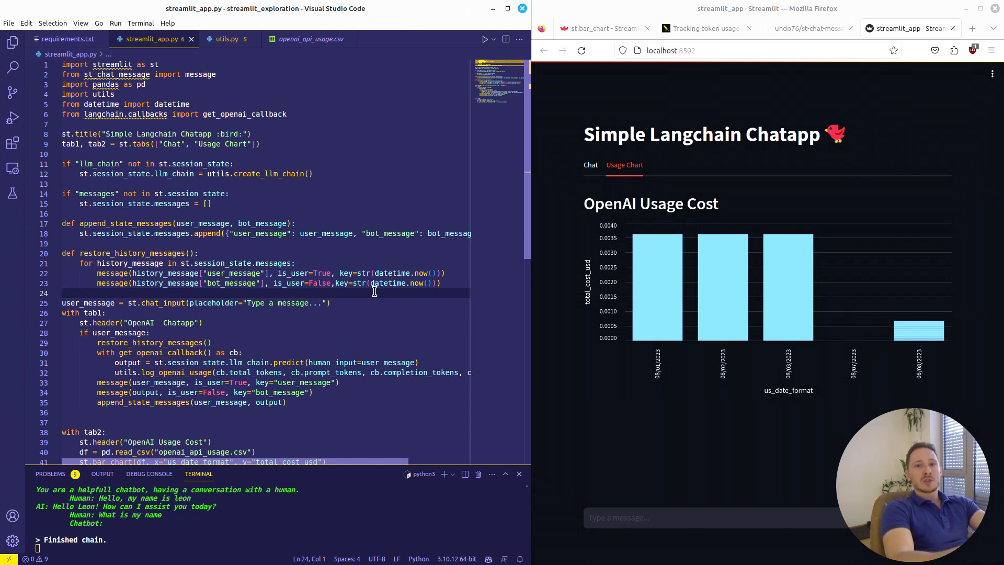
Step: Browse the Streamlit Docs API reference text elements and open the st.markdown page
click(603, 28)
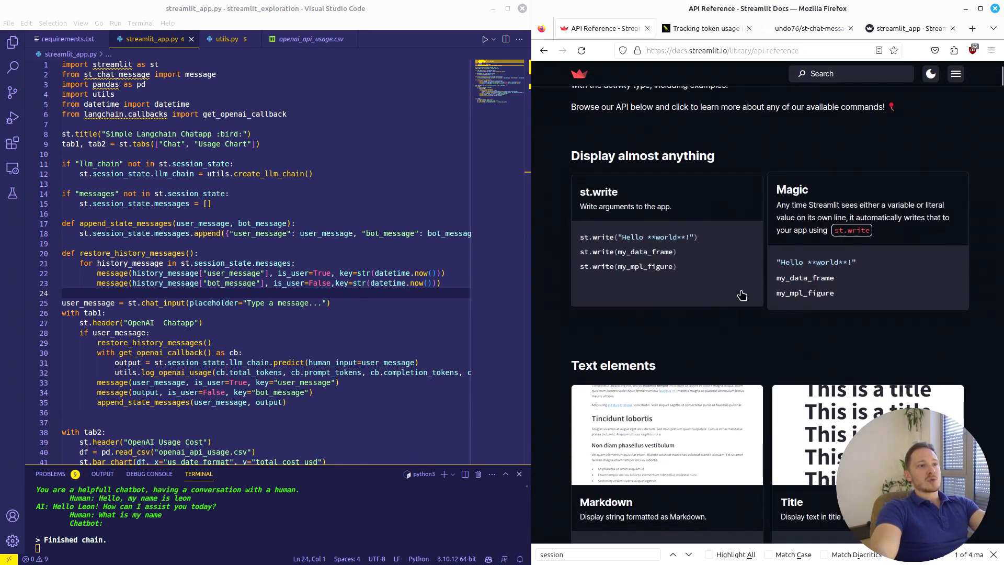
scroll(down, 3)
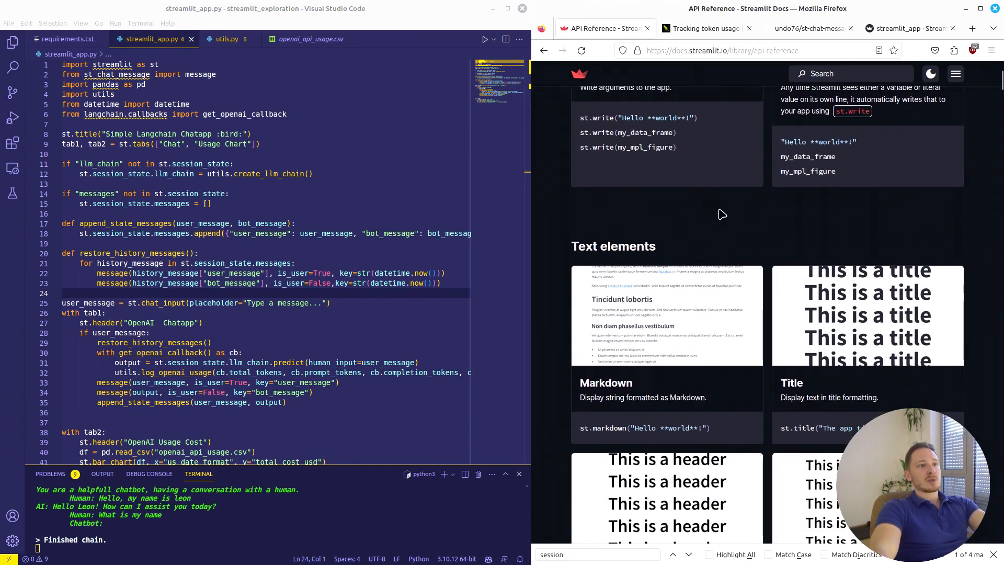
click(605, 383)
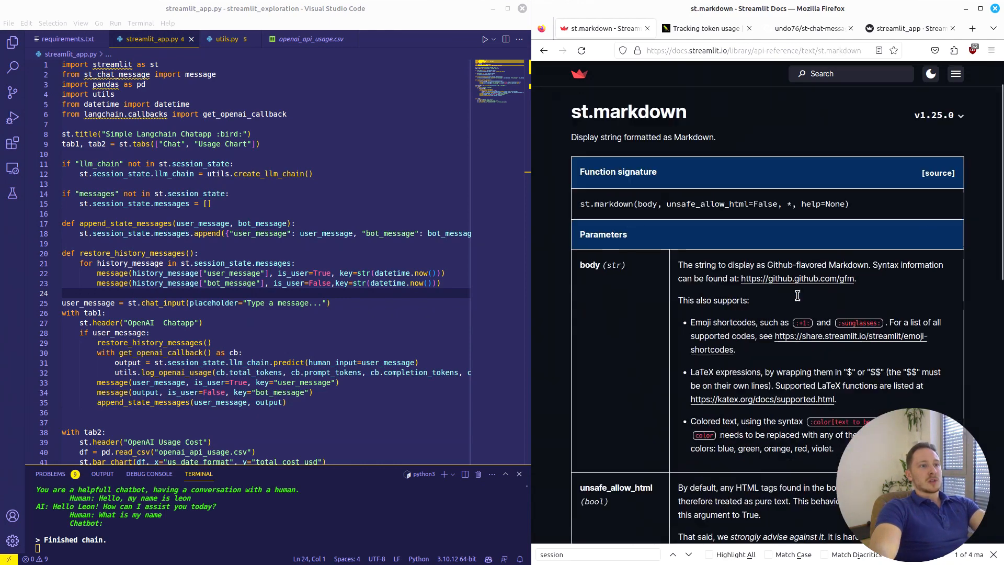
scroll(down, 3)
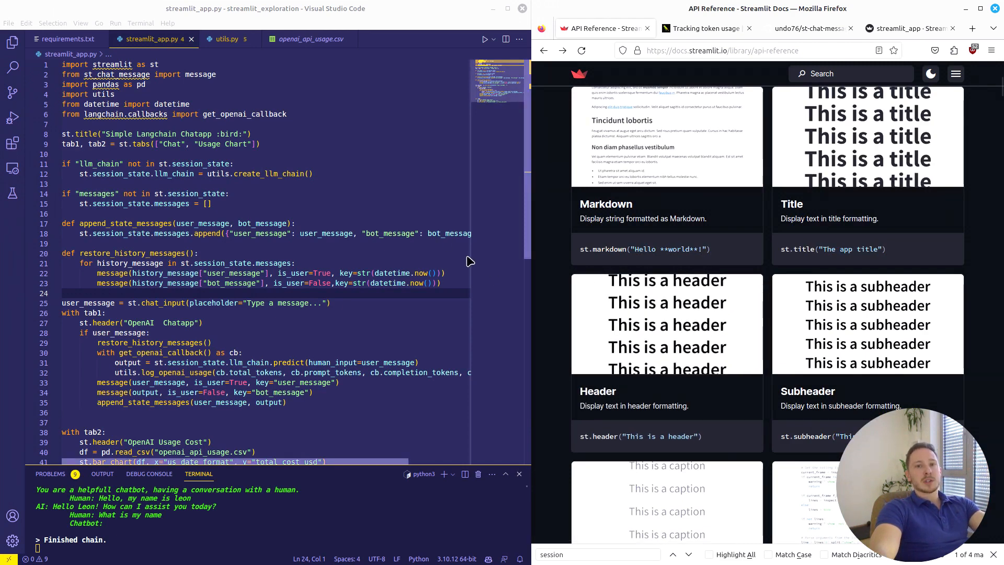
mouse_move(291, 198)
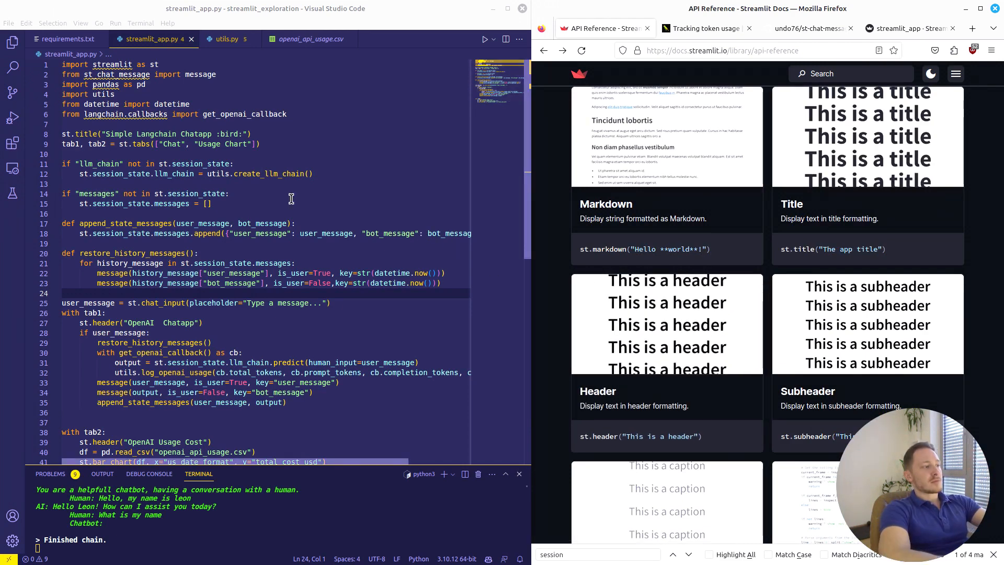